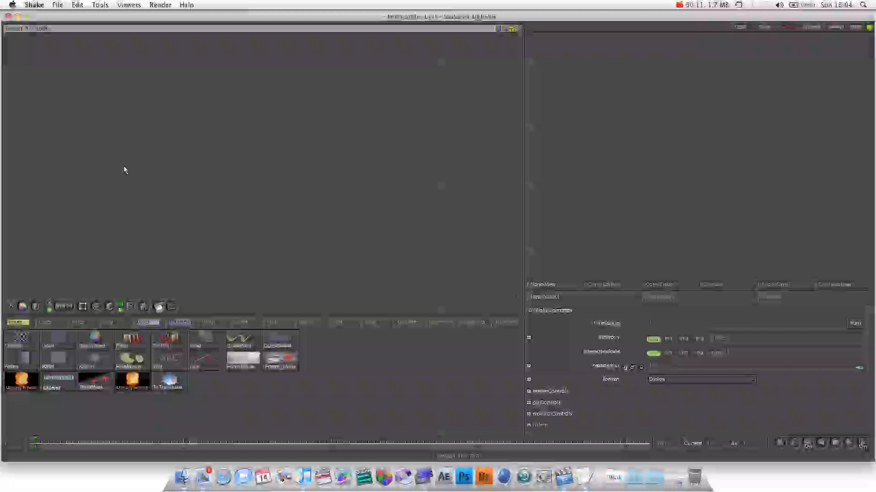
pyautogui.moveTo(39, 187)
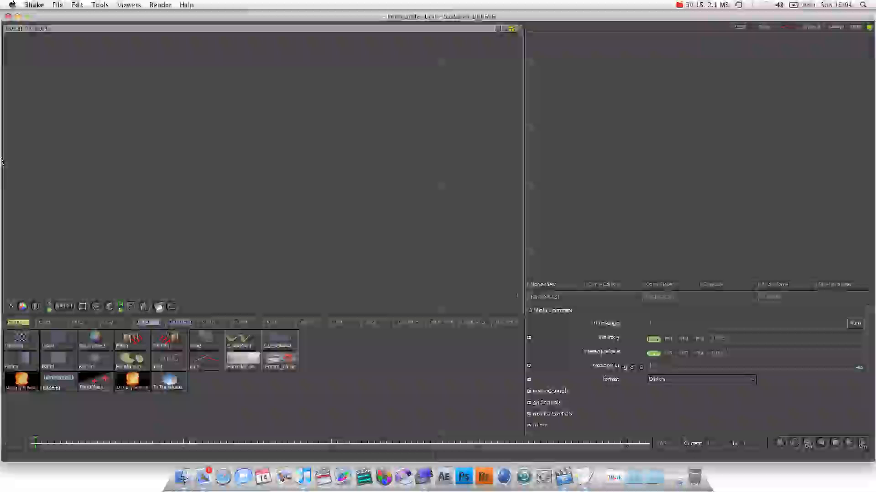
pyautogui.moveTo(107, 218)
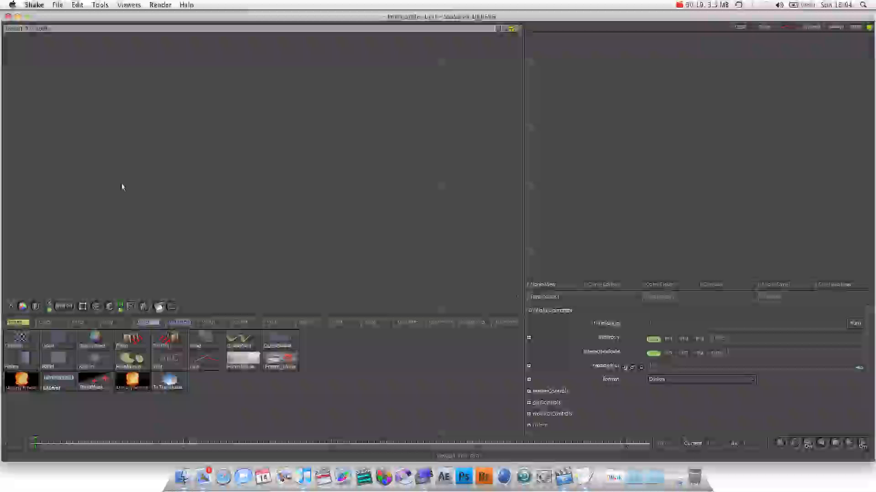
pyautogui.moveTo(112, 256)
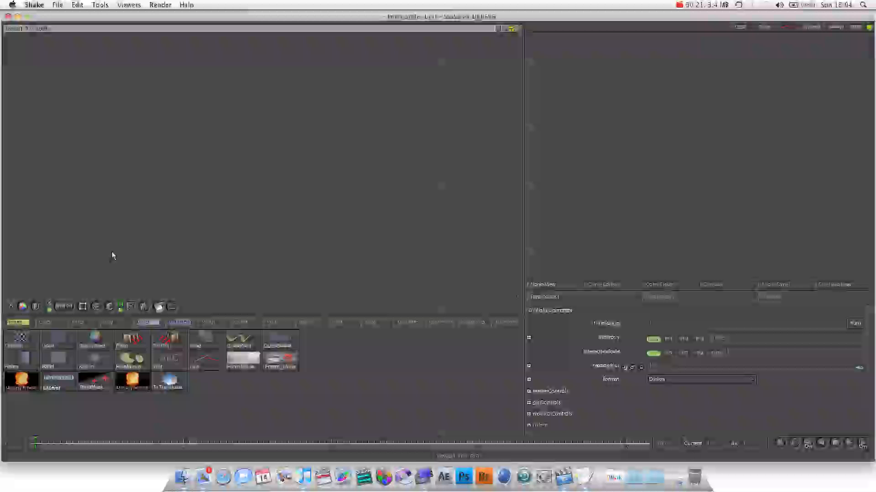
pyautogui.moveTo(203, 151)
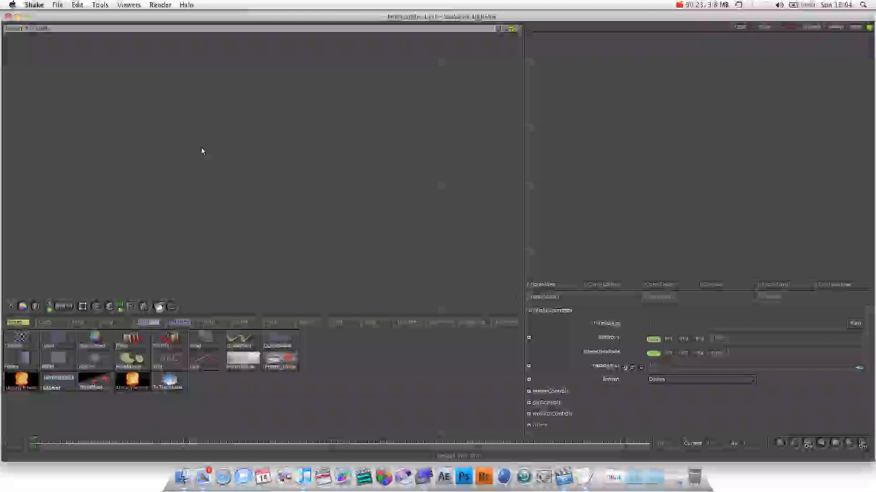
pyautogui.moveTo(173, 222)
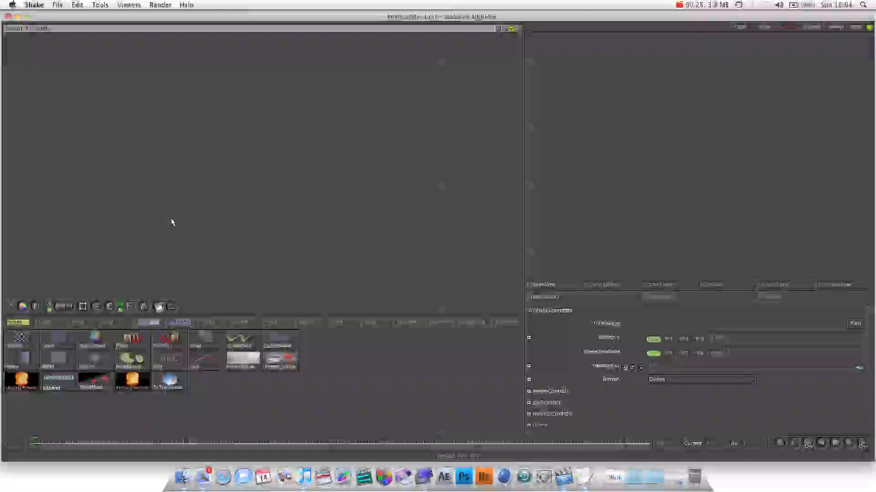
pyautogui.moveTo(264, 107)
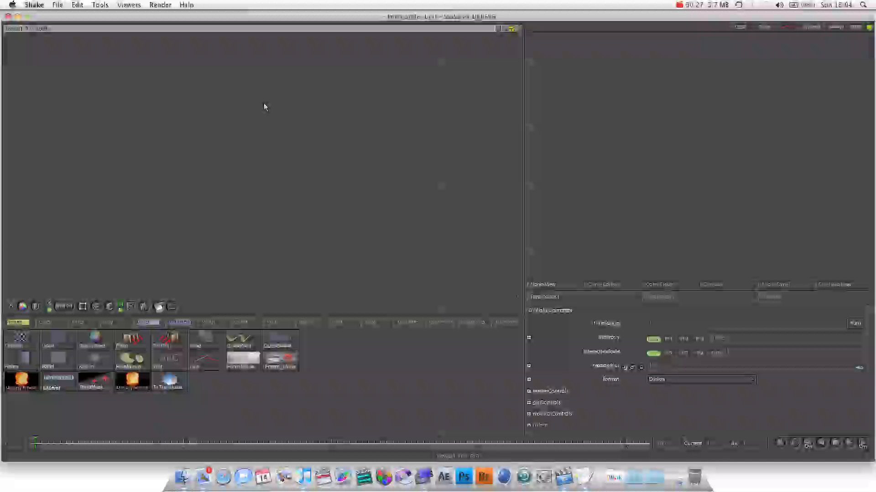
pyautogui.moveTo(465, 162)
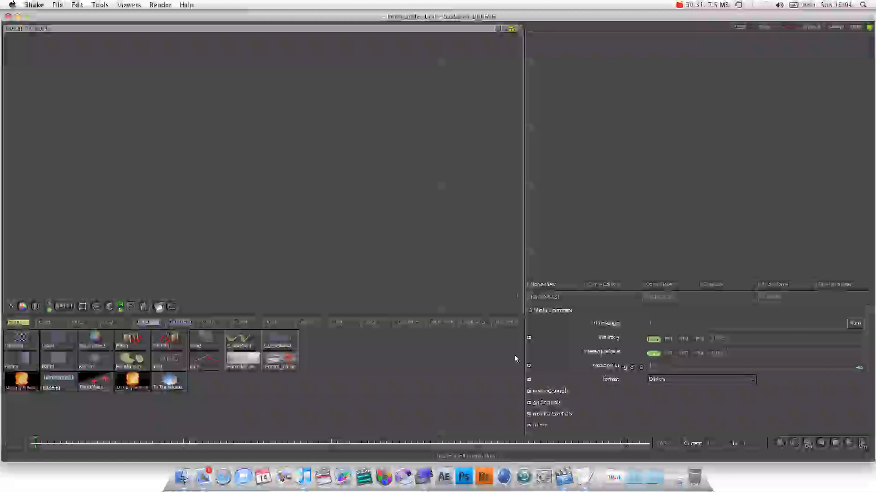
pyautogui.moveTo(338, 63)
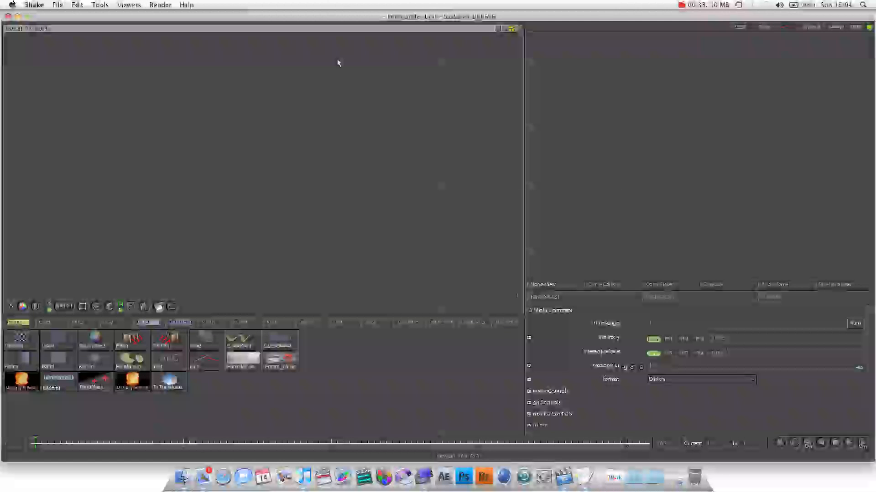
pyautogui.moveTo(188, 236)
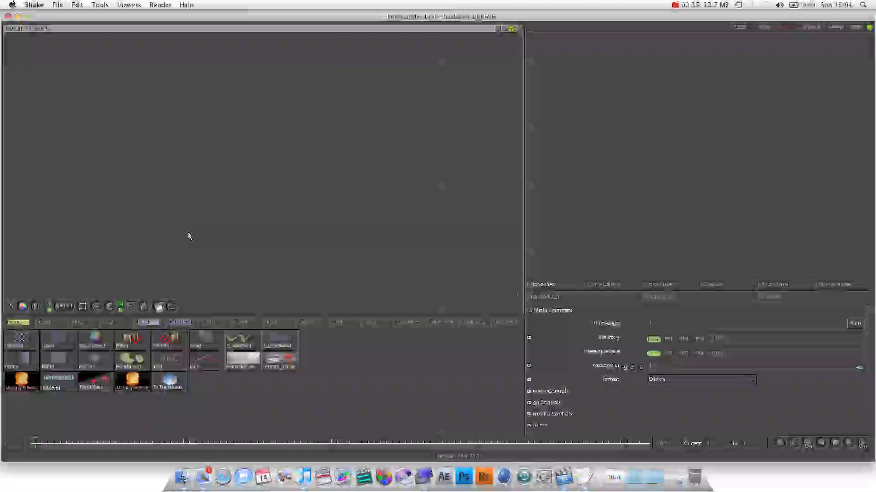
pyautogui.moveTo(459, 369)
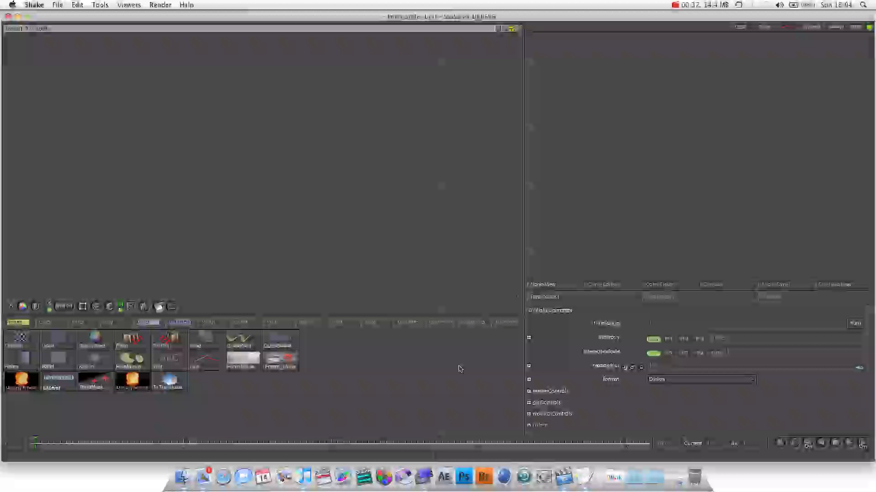
pyautogui.moveTo(759, 402)
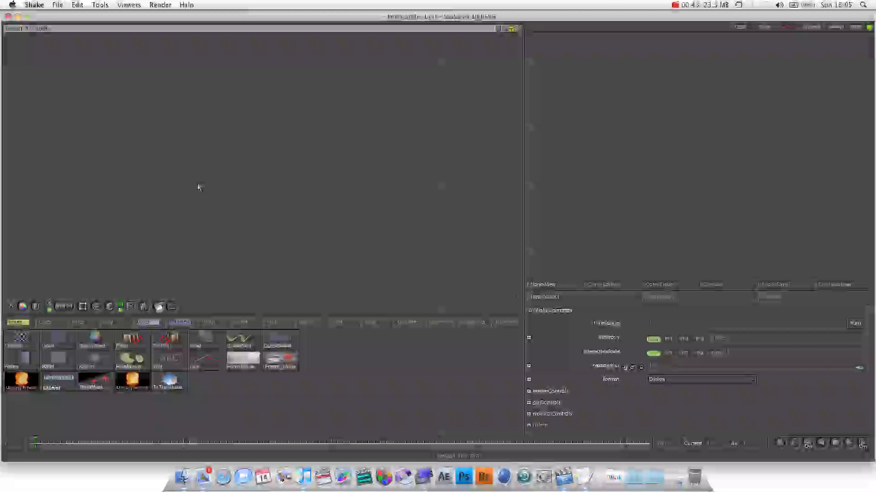
pyautogui.moveTo(188, 214)
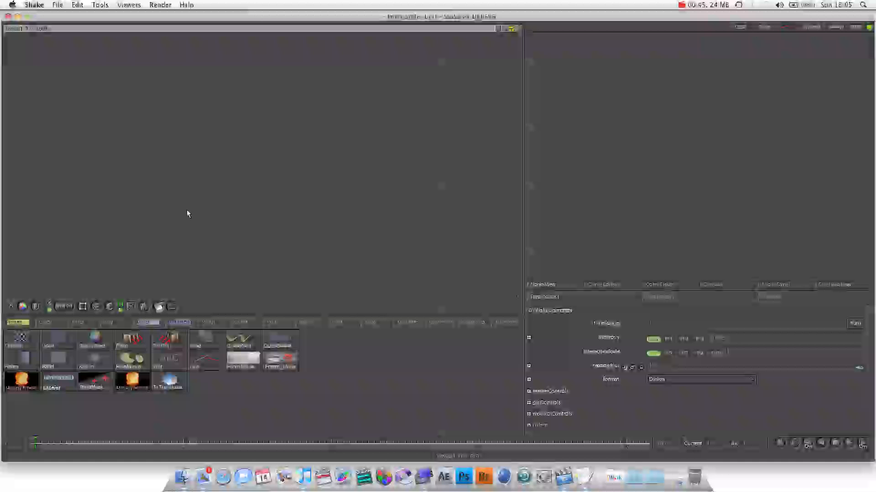
pyautogui.moveTo(552, 266)
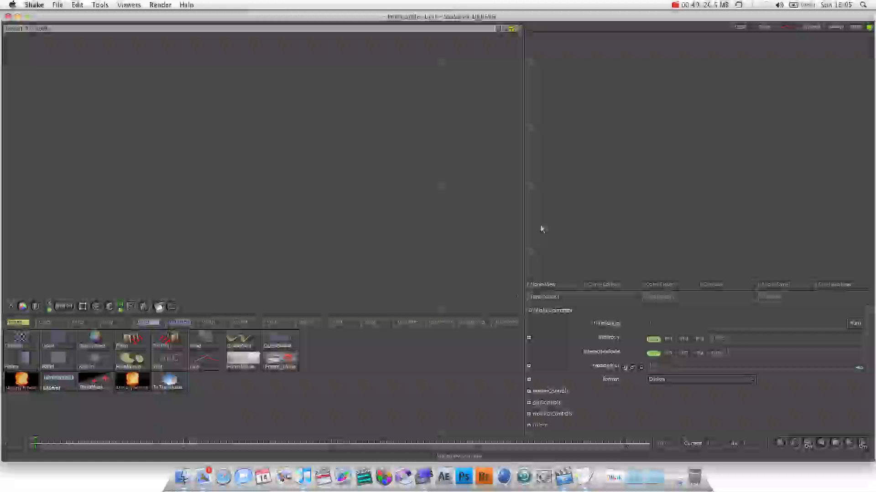
# Browse the right-pane Curve Editor and Color Picker, ending on the Console log of plug-ins and warnings.
pyautogui.click(50, 323)
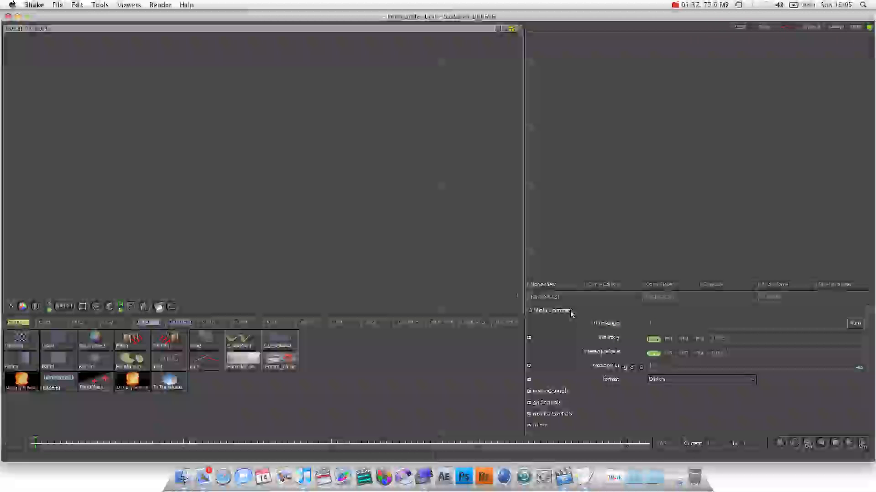
pyautogui.moveTo(561, 230)
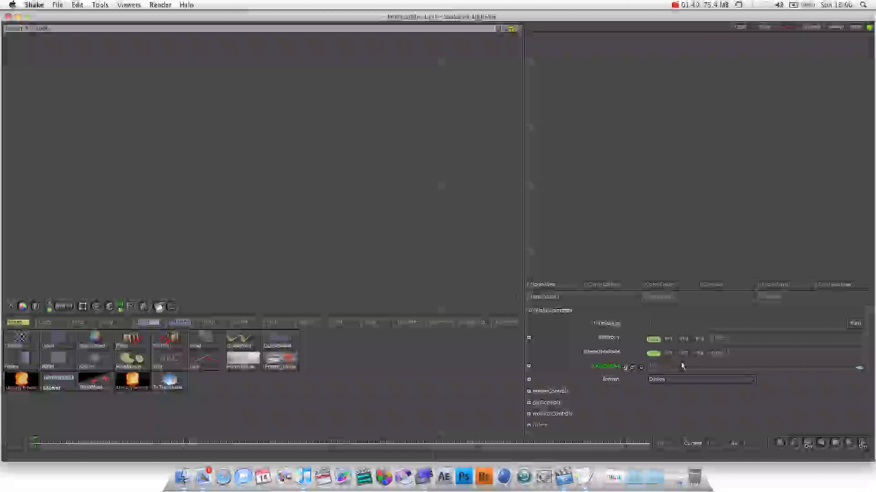
pyautogui.click(547, 297)
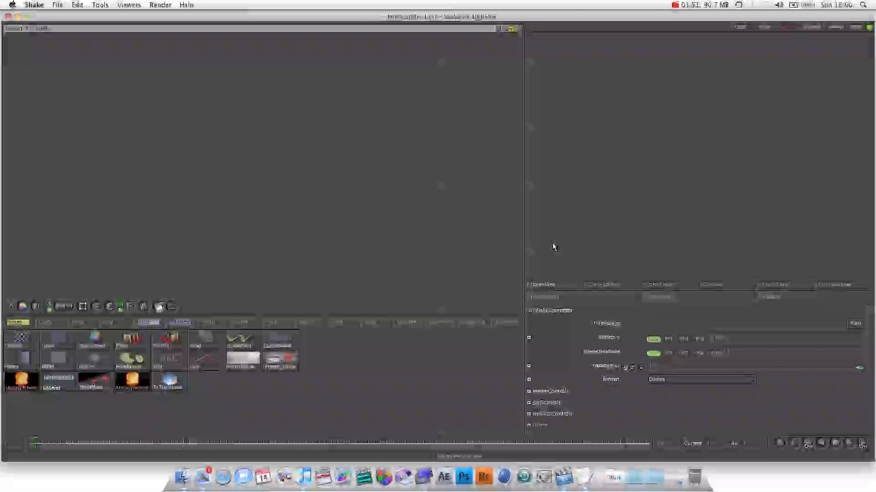
pyautogui.moveTo(573, 94)
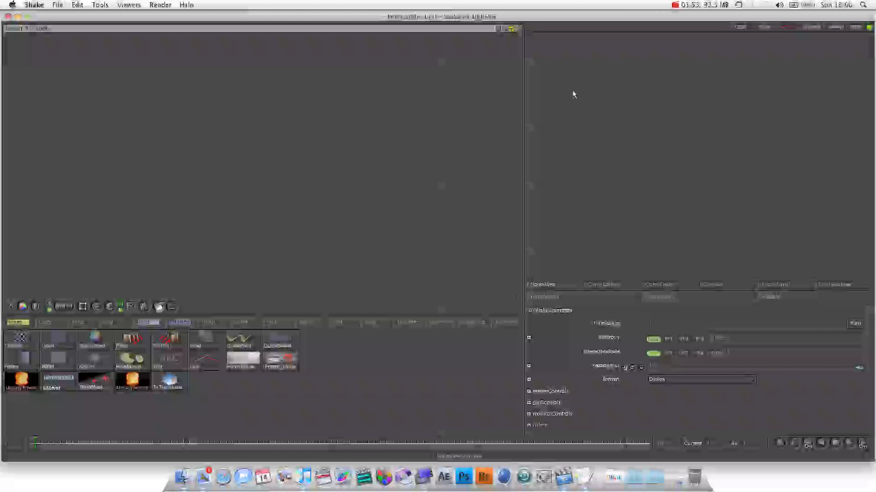
pyautogui.moveTo(635, 144)
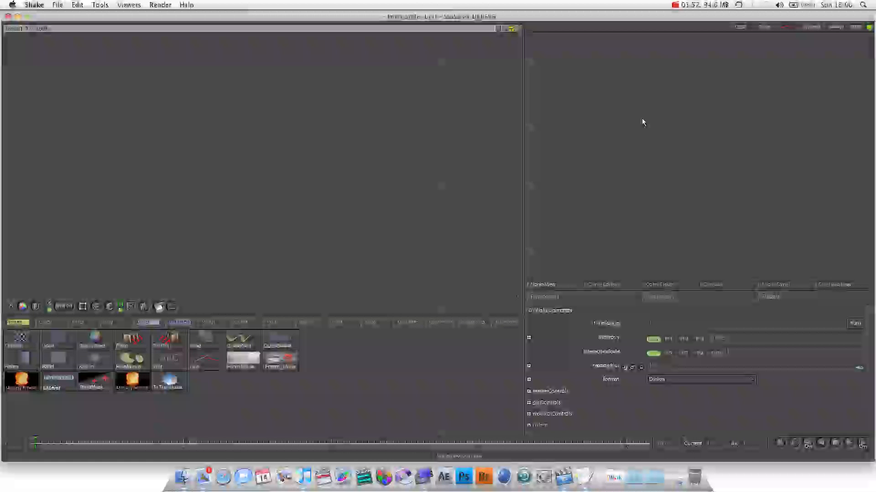
pyautogui.moveTo(604, 242)
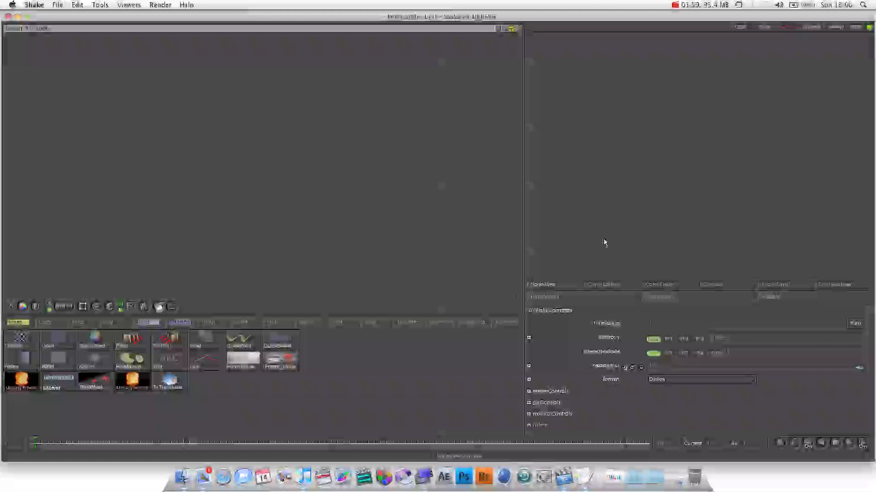
pyautogui.moveTo(618, 187)
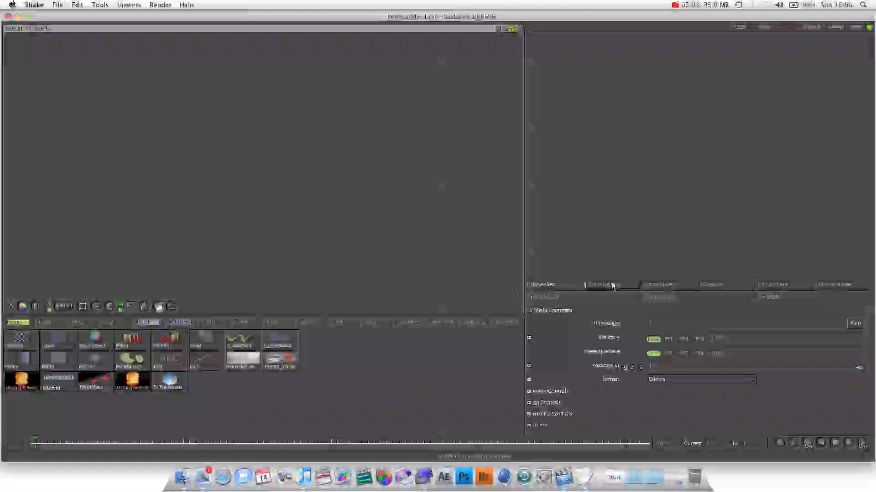
pyautogui.click(602, 284)
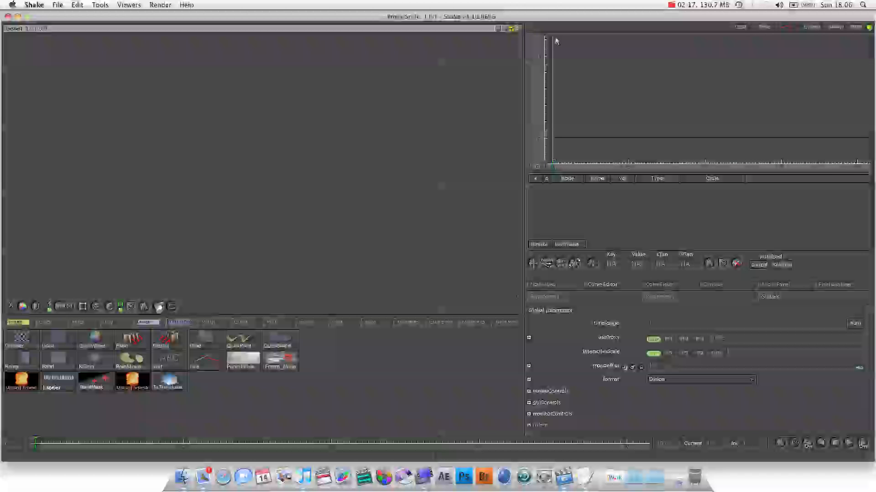
pyautogui.moveTo(609, 73)
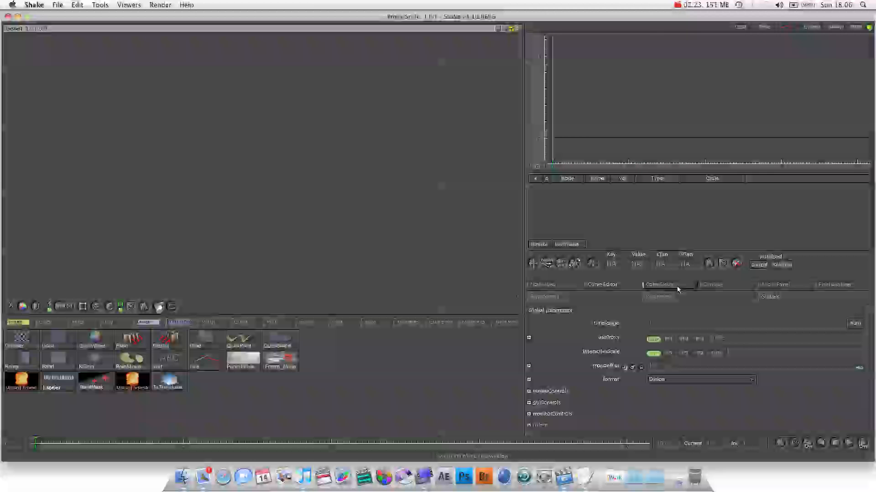
pyautogui.click(657, 285)
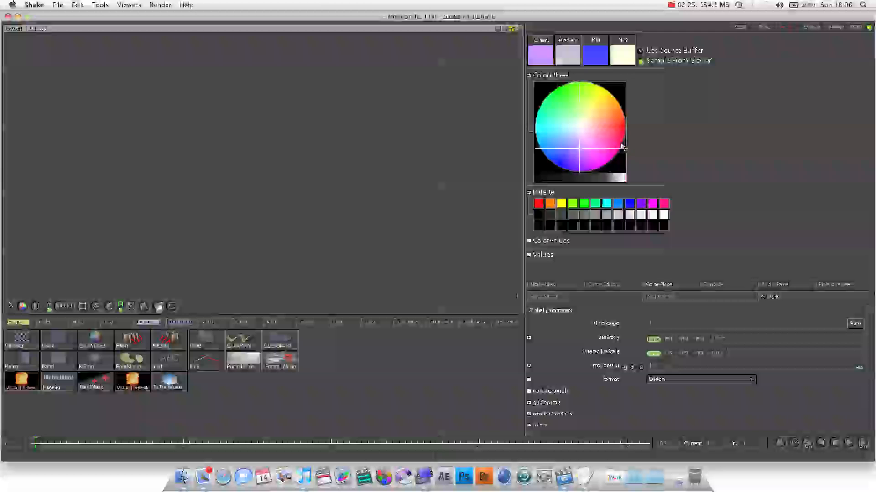
pyautogui.click(575, 126)
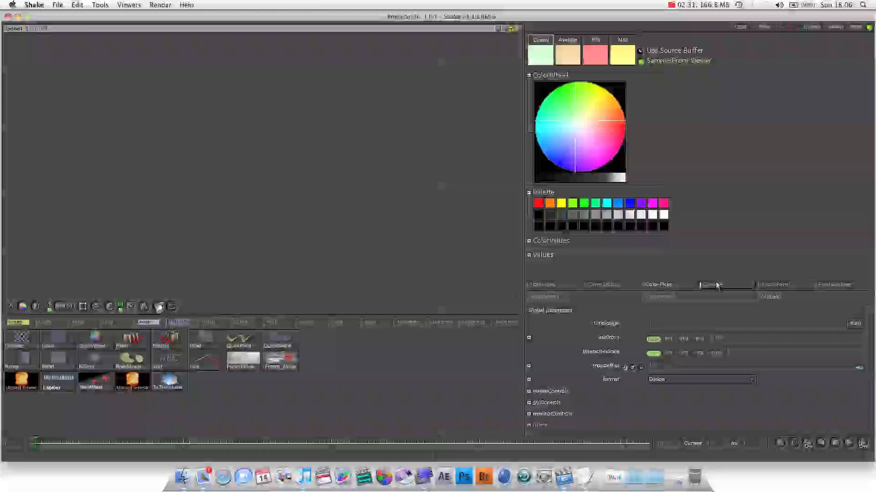
pyautogui.click(712, 284)
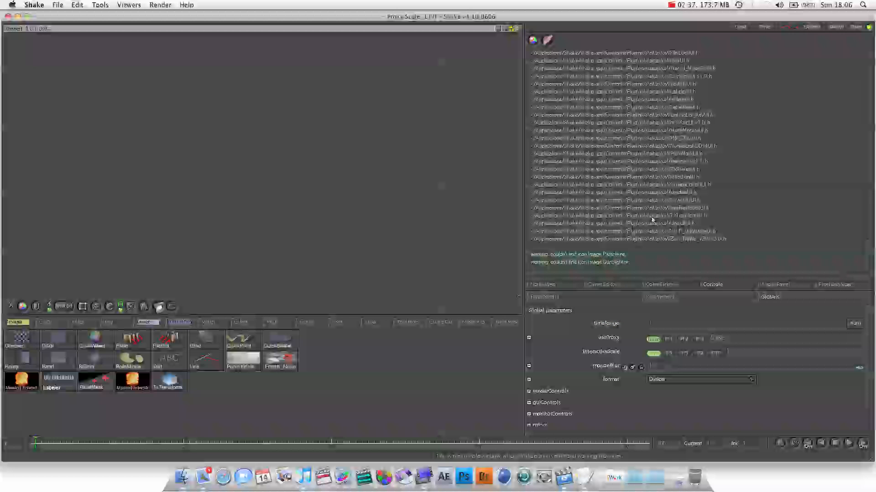
pyautogui.moveTo(726, 263)
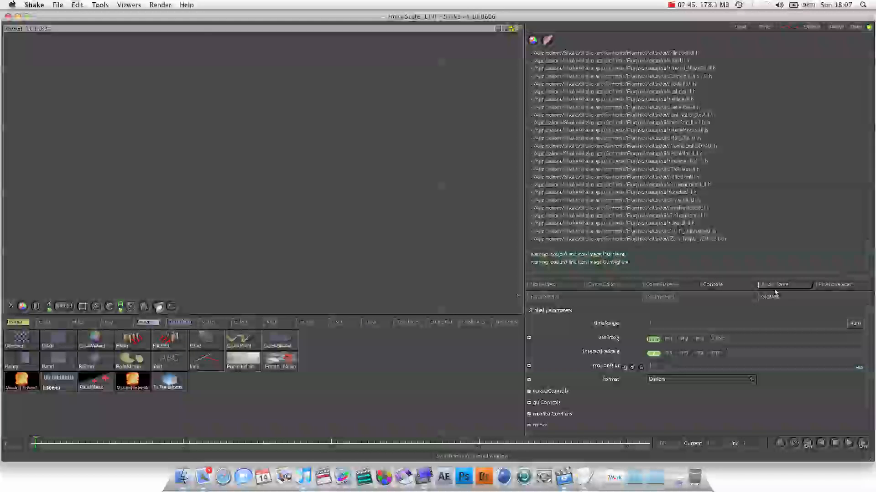
# Show the Audio panel with its empty track list for loading and mixing sound files.
pyautogui.click(772, 284)
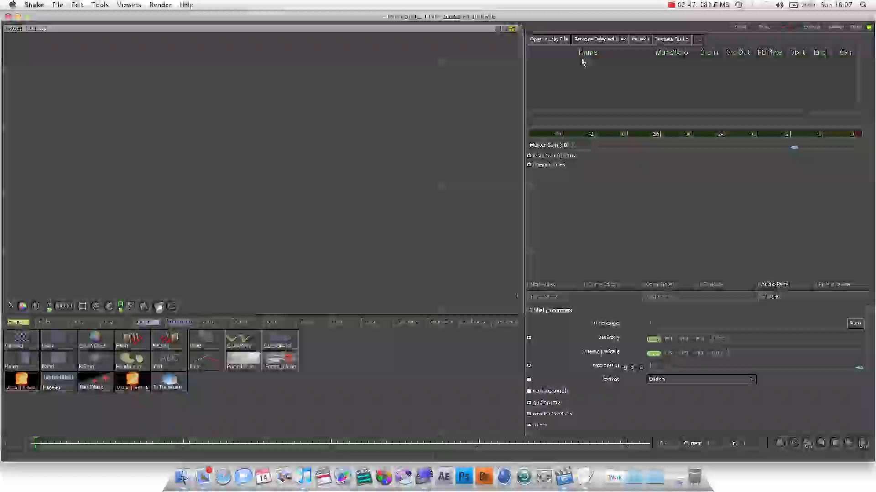
pyautogui.moveTo(648, 104)
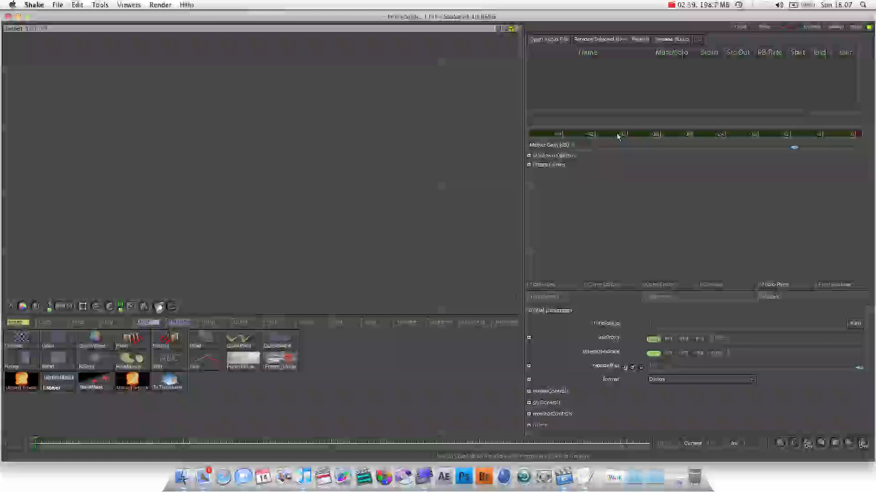
pyautogui.moveTo(421, 186)
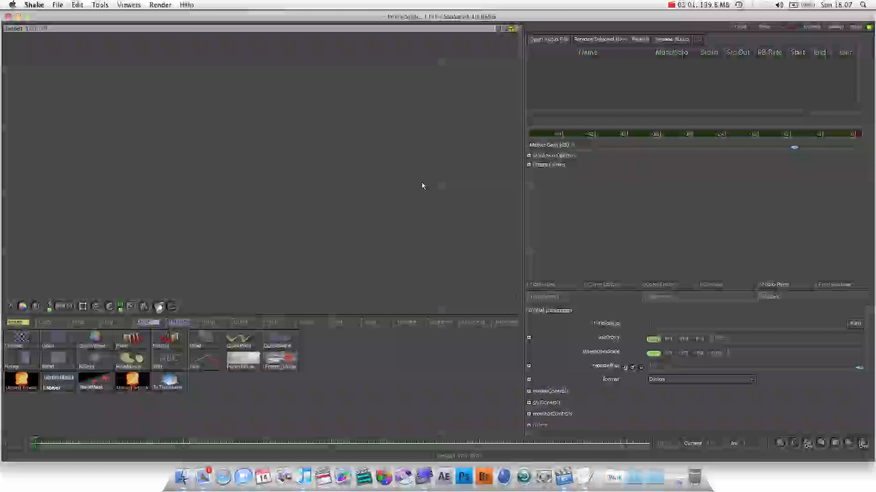
pyautogui.moveTo(420, 186)
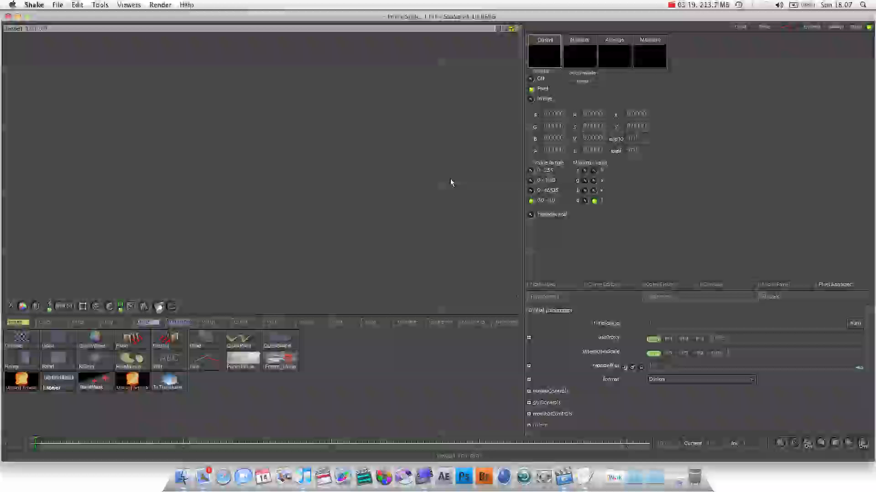
pyautogui.moveTo(553, 210)
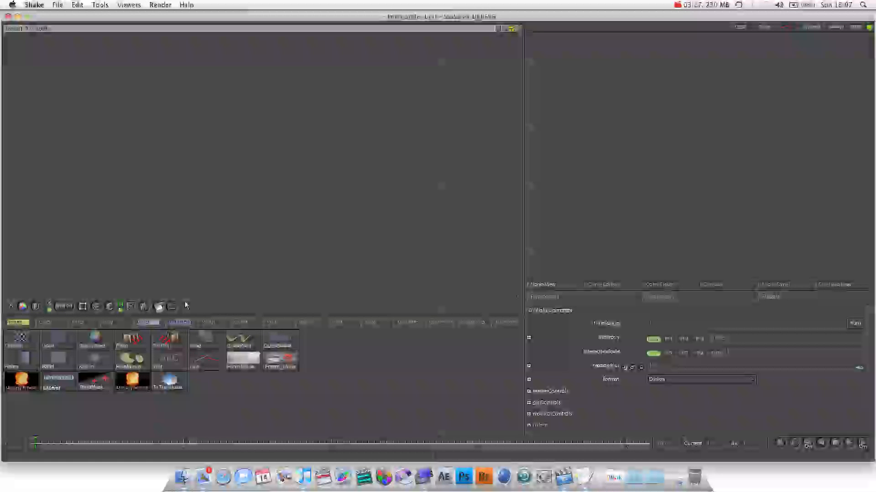
pyautogui.moveTo(136, 407)
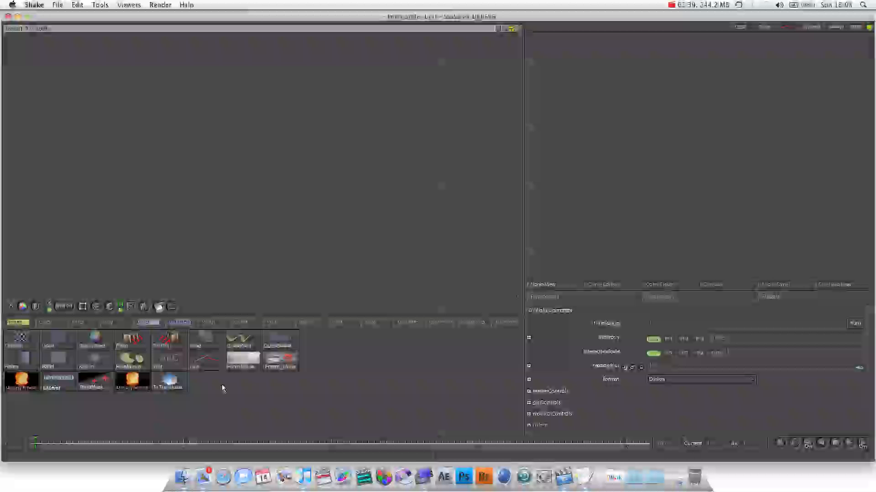
pyautogui.moveTo(242, 384)
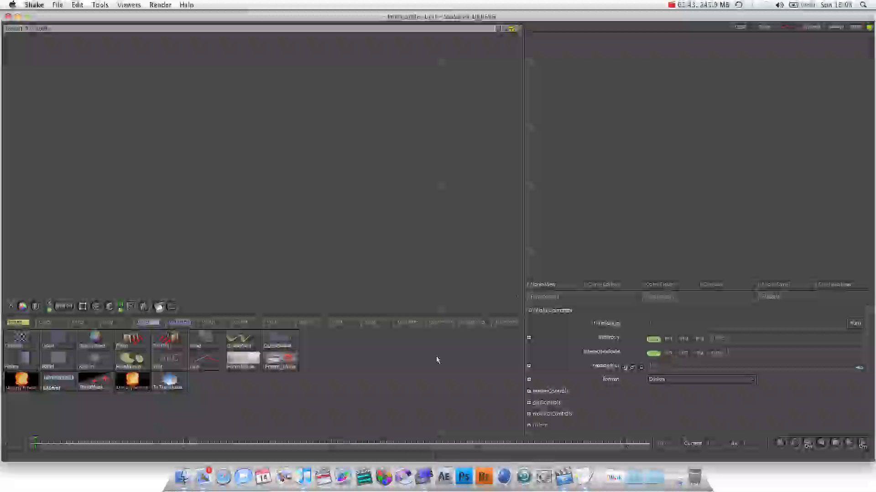
pyautogui.moveTo(356, 389)
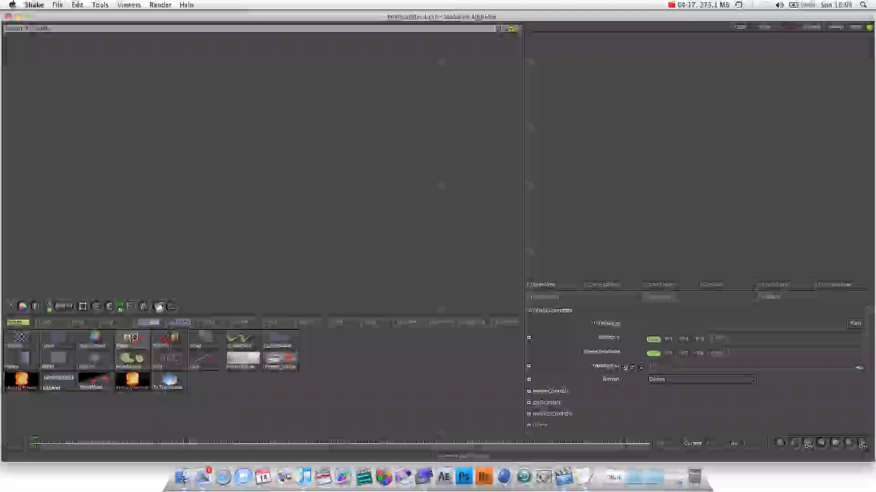
# Load the sharks frame sequence from Shake Lessons > Lesson01 as a FileIn node.
pyautogui.click(132, 340)
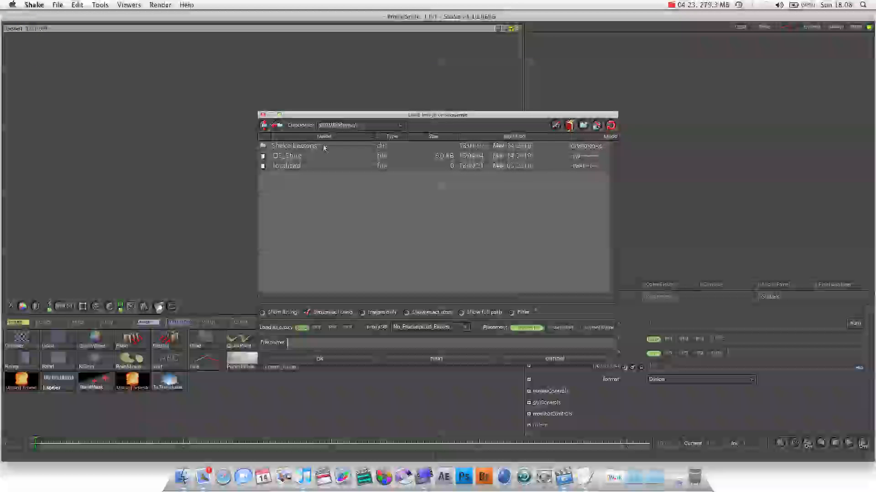
pyautogui.click(295, 146)
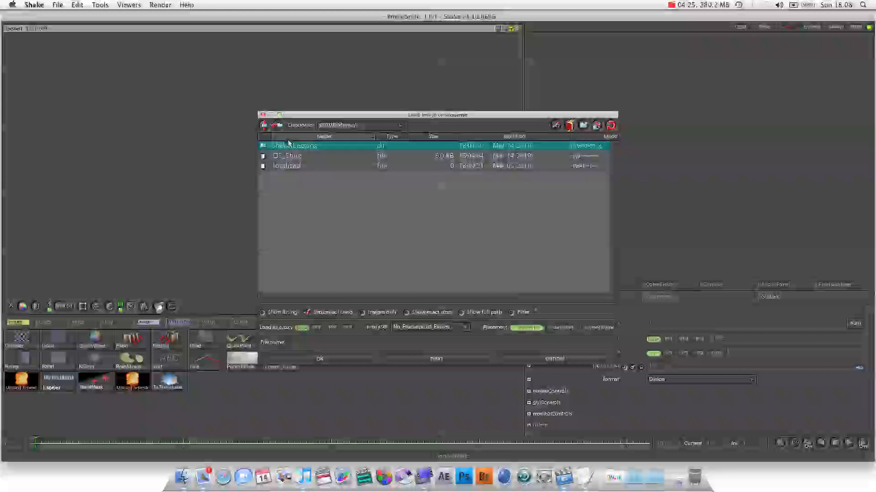
pyautogui.doubleClick(295, 145)
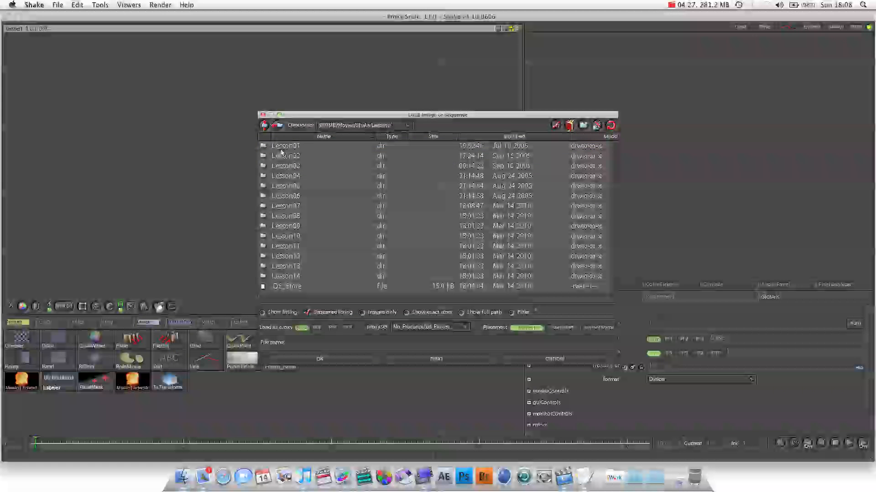
pyautogui.doubleClick(285, 146)
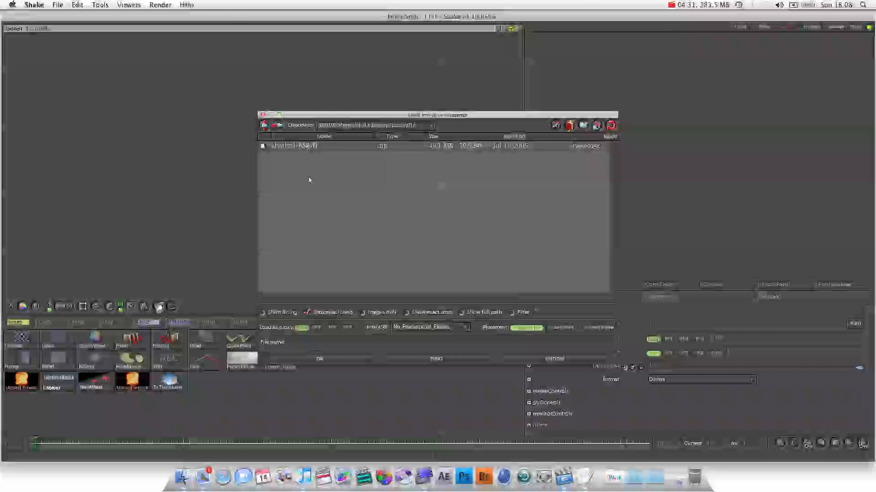
pyautogui.click(295, 146)
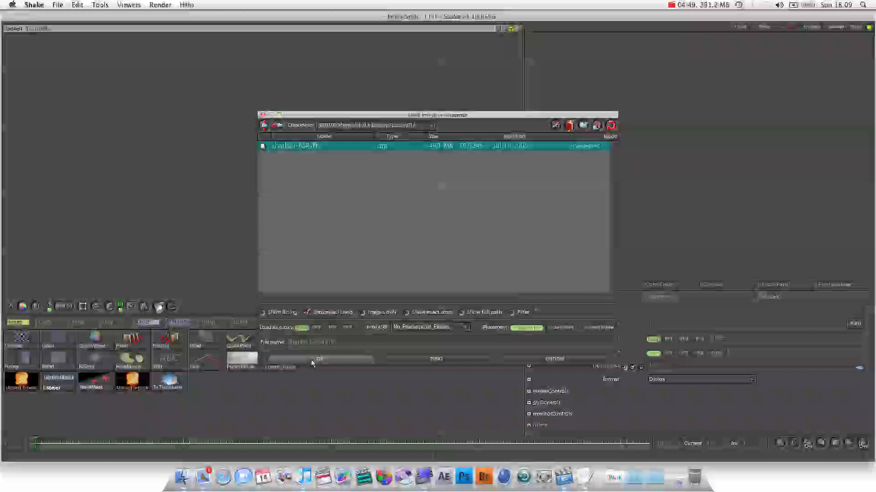
pyautogui.click(319, 359)
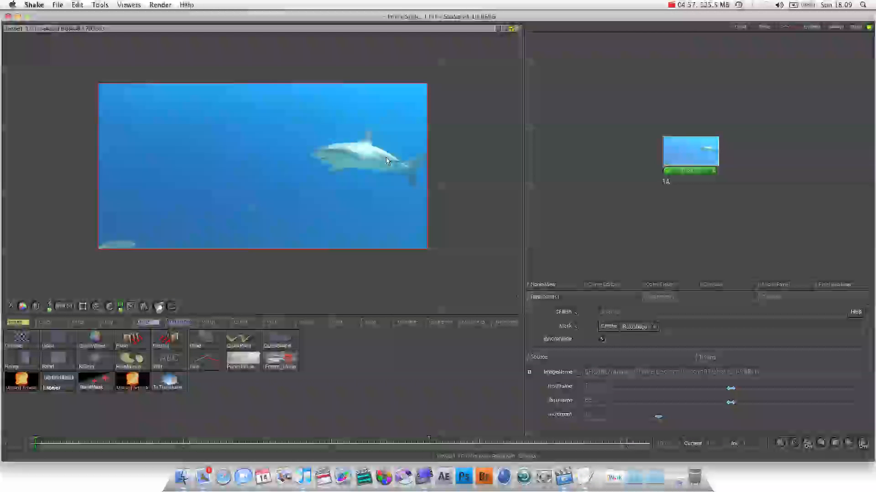
pyautogui.moveTo(349, 286)
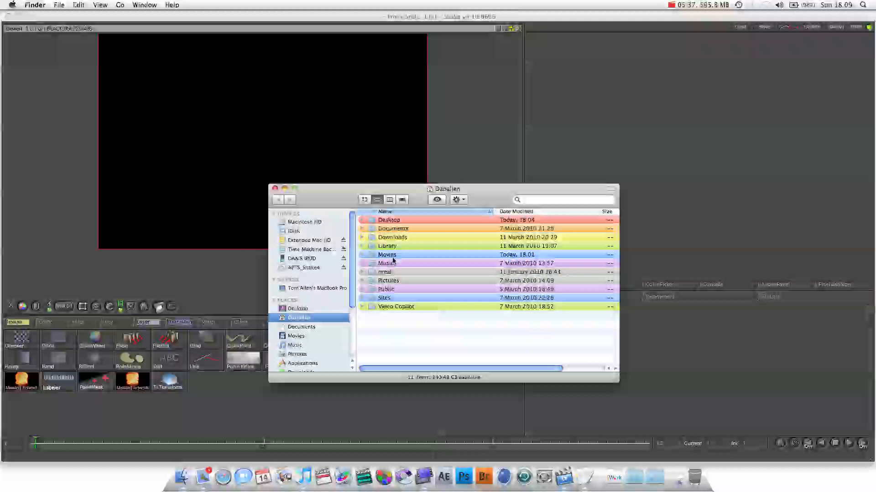
# In Finder, browse Movies > Shake Lessons > Lesson01 and scroll through the numbered shark frames.
pyautogui.click(385, 263)
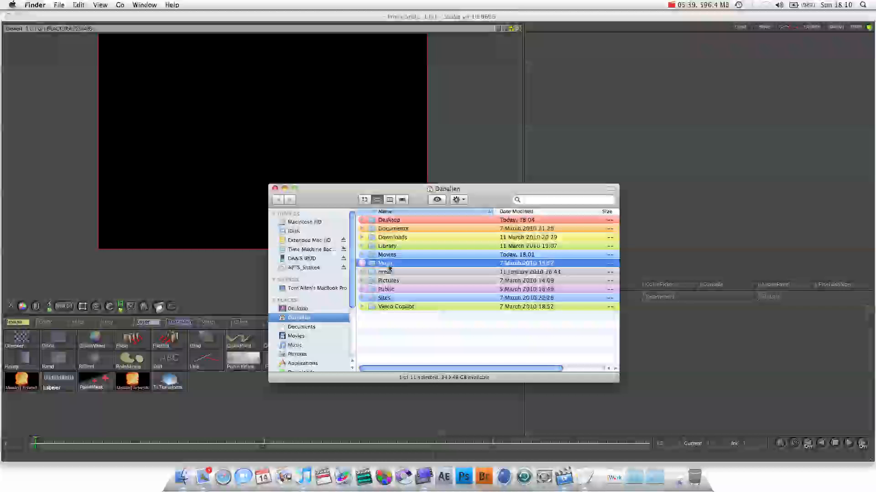
pyautogui.doubleClick(387, 254)
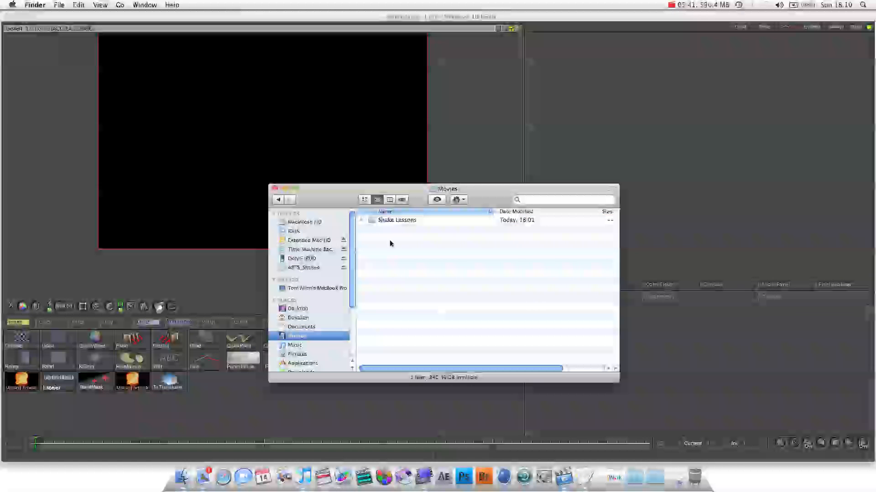
pyautogui.doubleClick(397, 220)
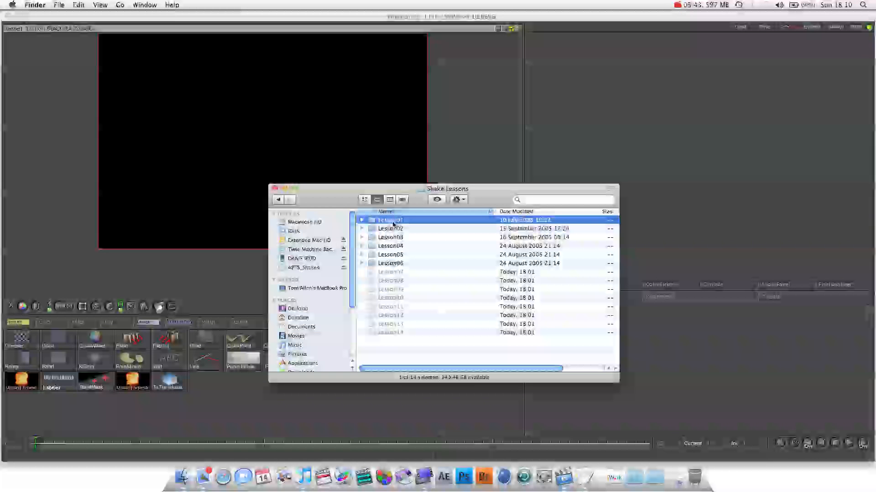
pyautogui.doubleClick(390, 220)
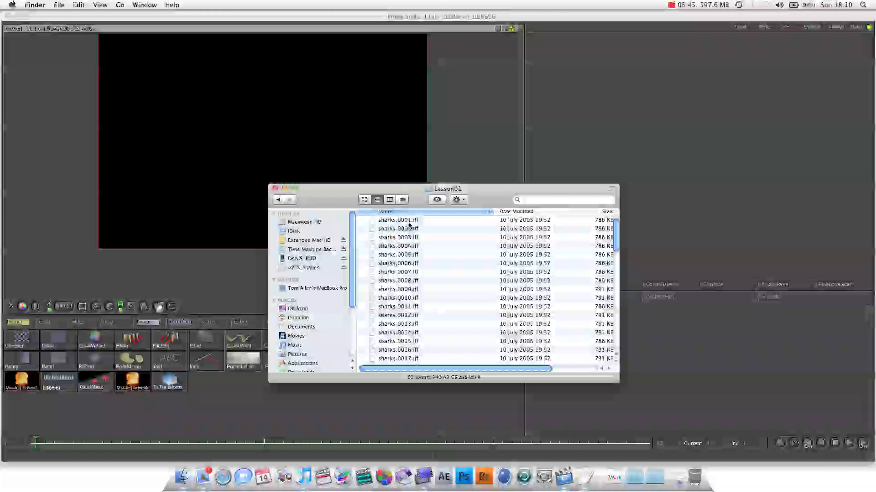
pyautogui.scroll(-3)
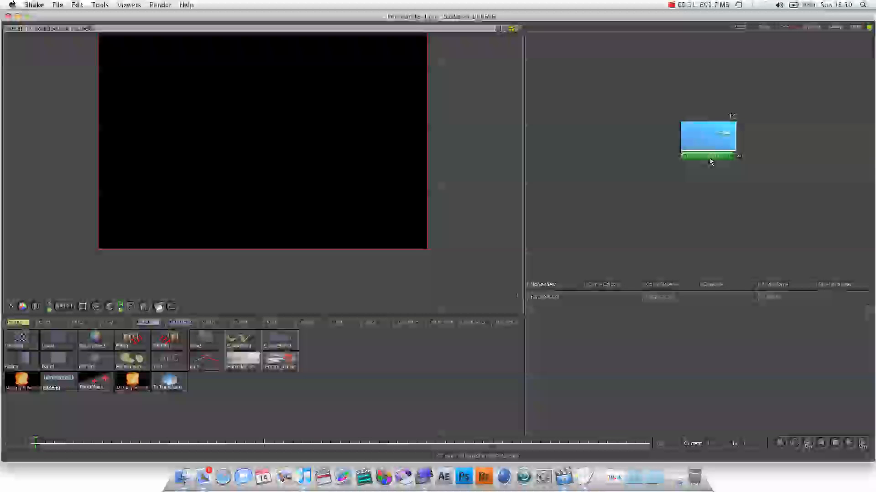
# Select the FileIn node so the shark footage shows in the viewer with its parameters.
pyautogui.click(708, 162)
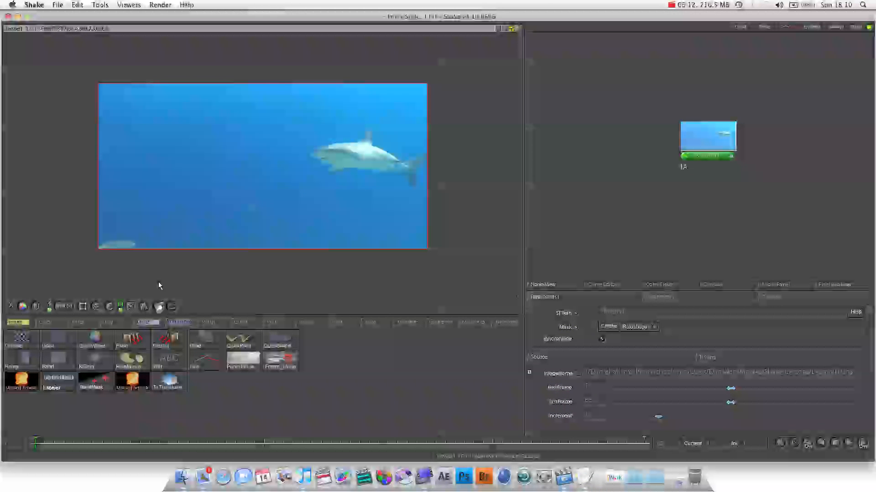
pyautogui.moveTo(236, 224)
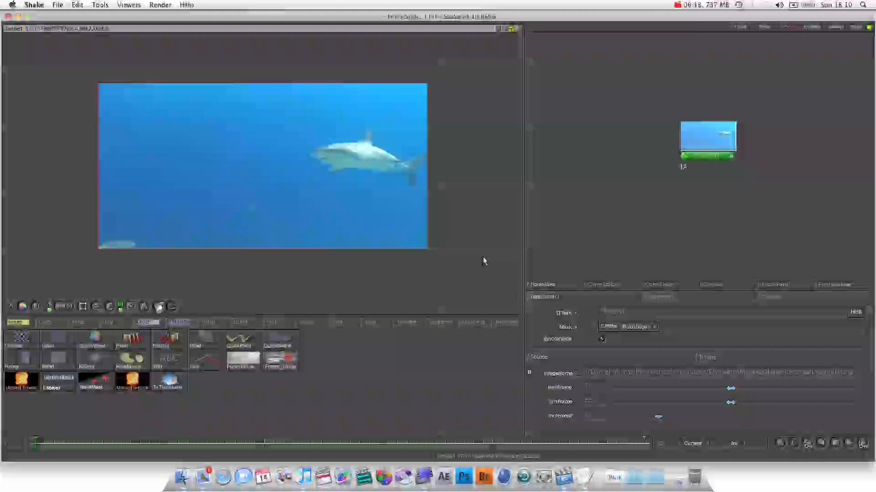
pyautogui.moveTo(282, 176)
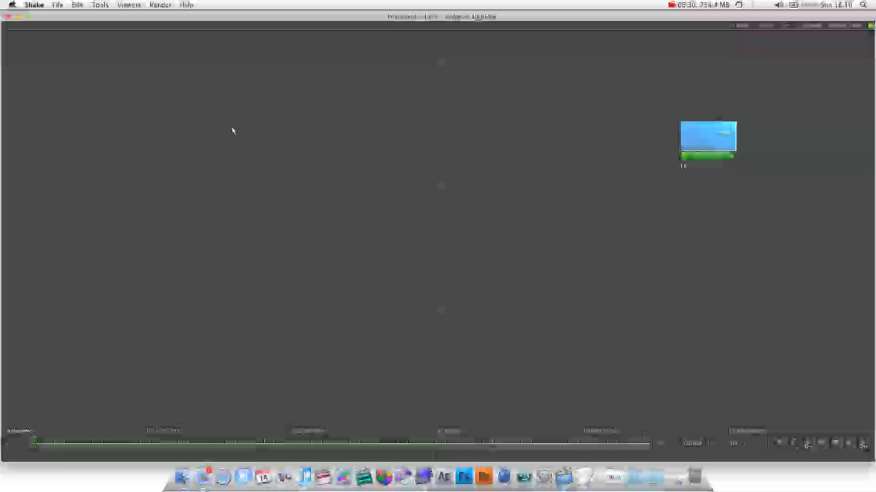
# Drag the shark FileIn node higher up in the node tree.
pyautogui.moveTo(707, 137); pyautogui.dragTo(341, 103)
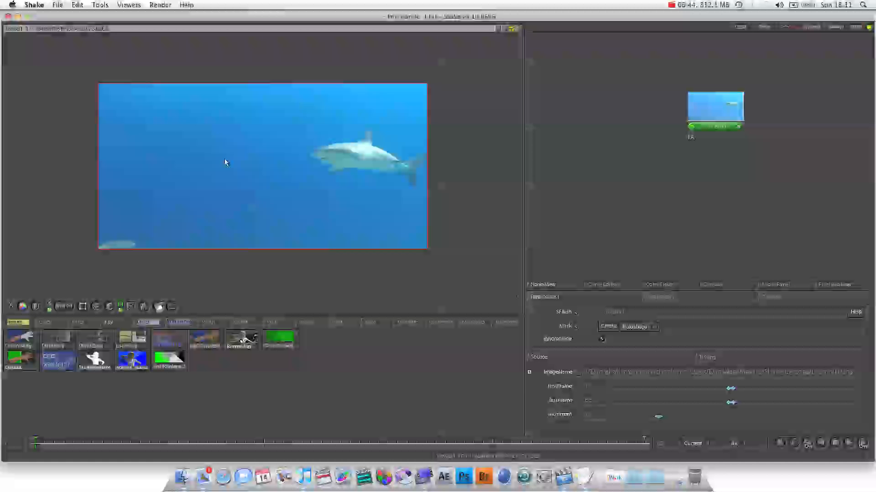
pyautogui.moveTo(275, 220)
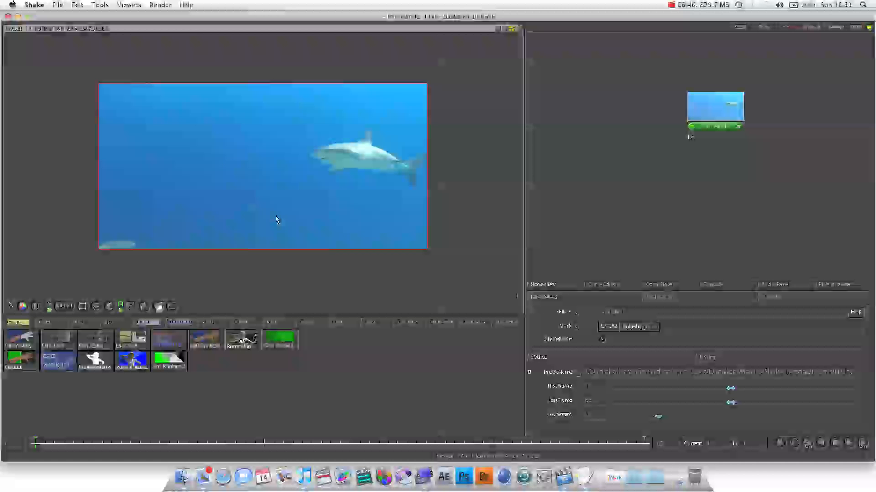
pyautogui.moveTo(249, 200)
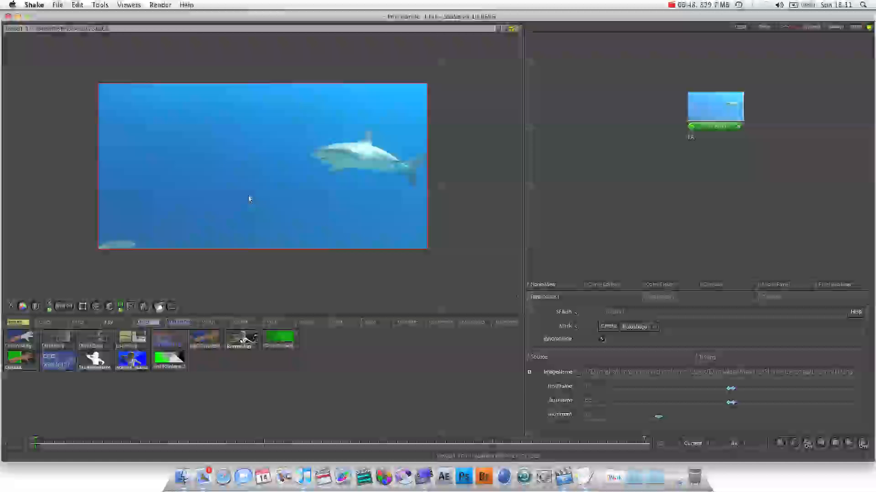
pyautogui.moveTo(234, 203)
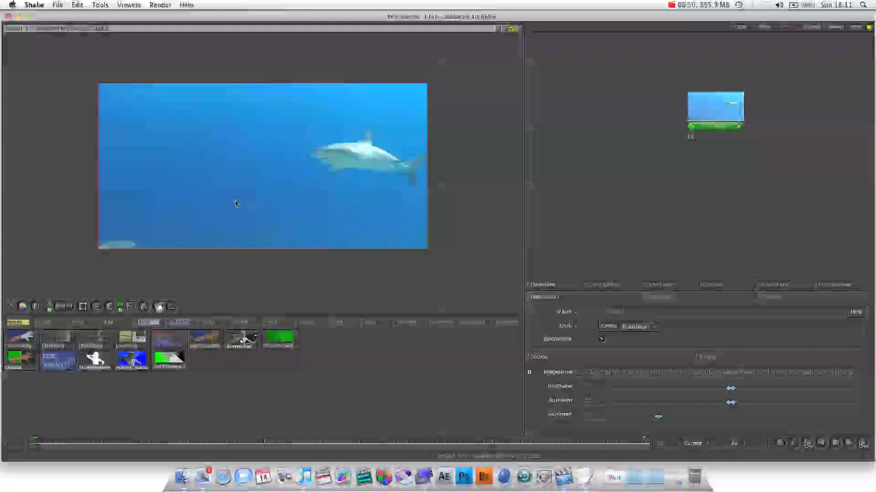
pyautogui.moveTo(192, 167)
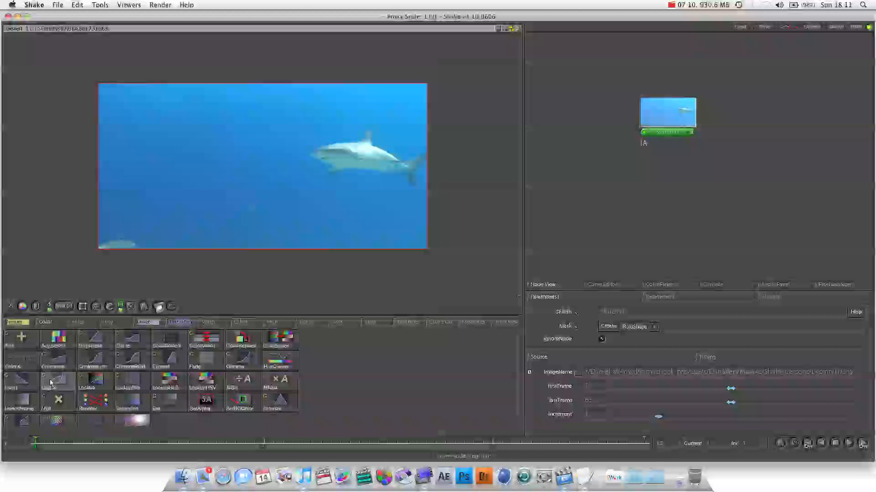
pyautogui.moveTo(798, 125)
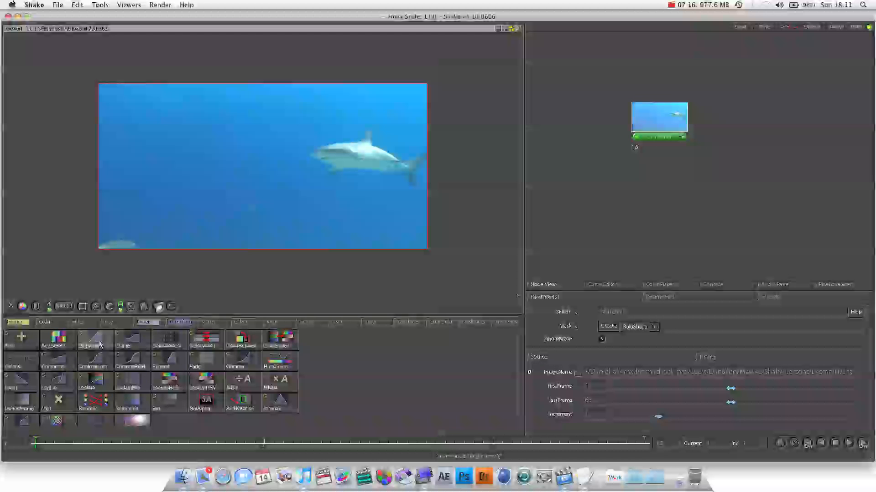
# Add a Brightness node after the shark sequence and position it in the tree.
pyautogui.click(94, 340)
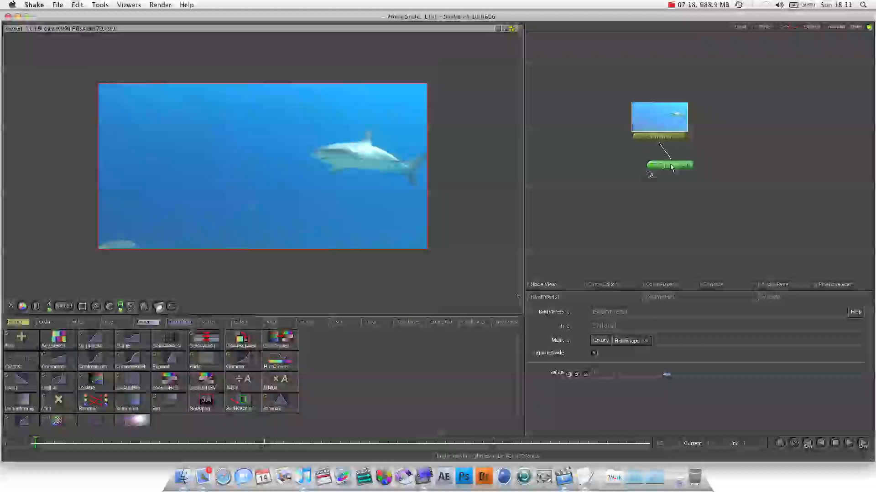
pyautogui.moveTo(667, 166); pyautogui.dragTo(683, 162)
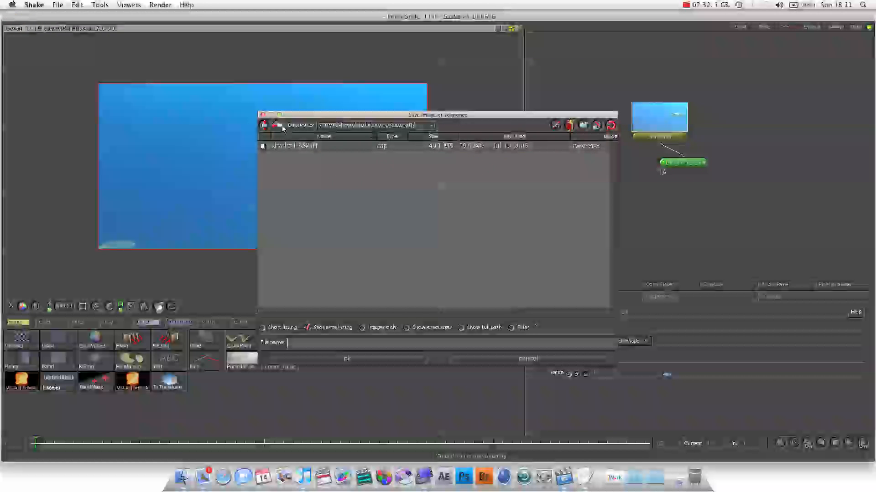
# Set the FileOut node's save location to the Desktop in the home folder.
pyautogui.click(276, 125)
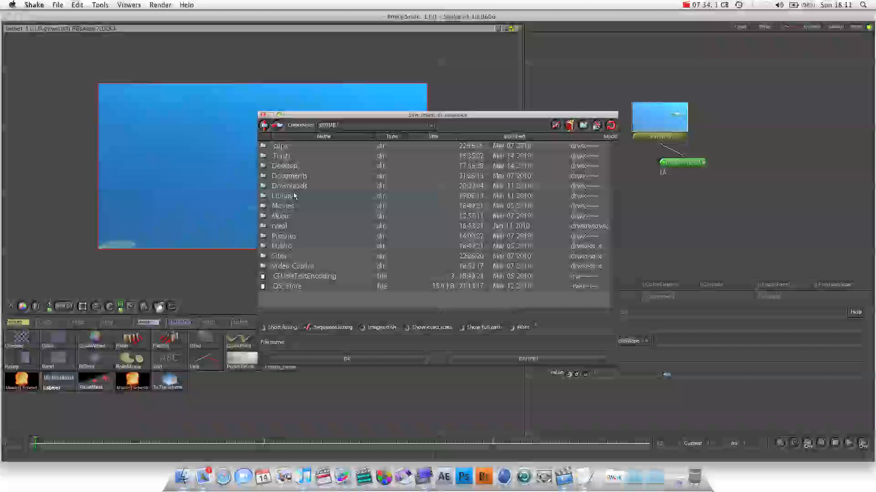
pyautogui.click(285, 166)
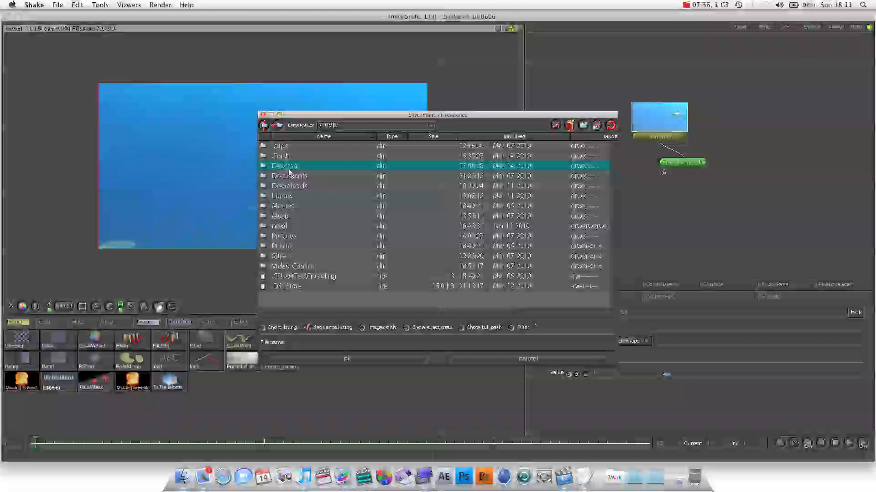
pyautogui.doubleClick(285, 166)
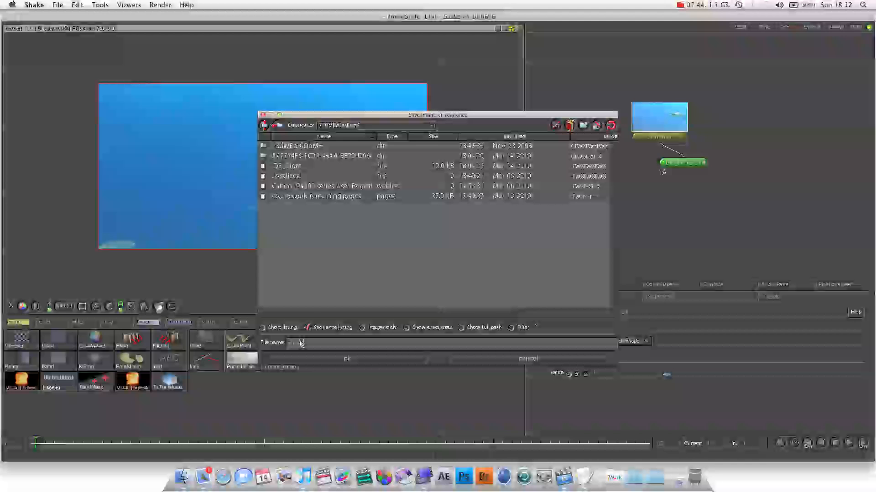
pyautogui.click(347, 359)
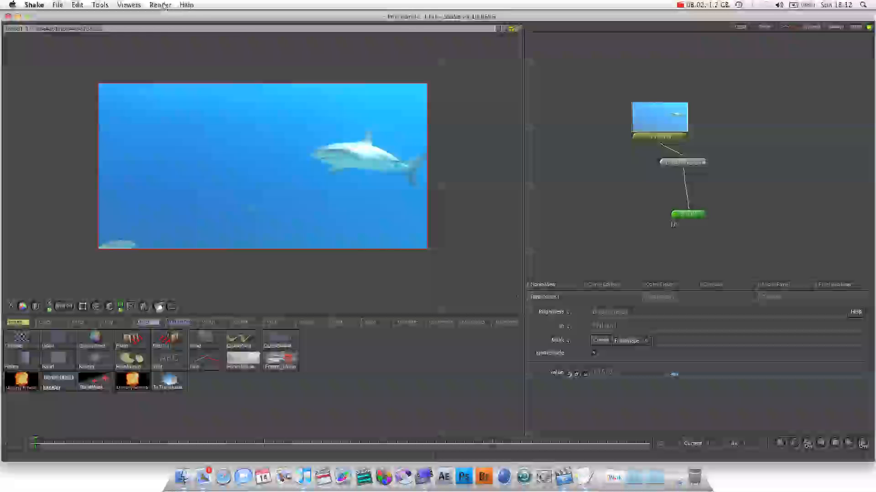
pyautogui.click(161, 5)
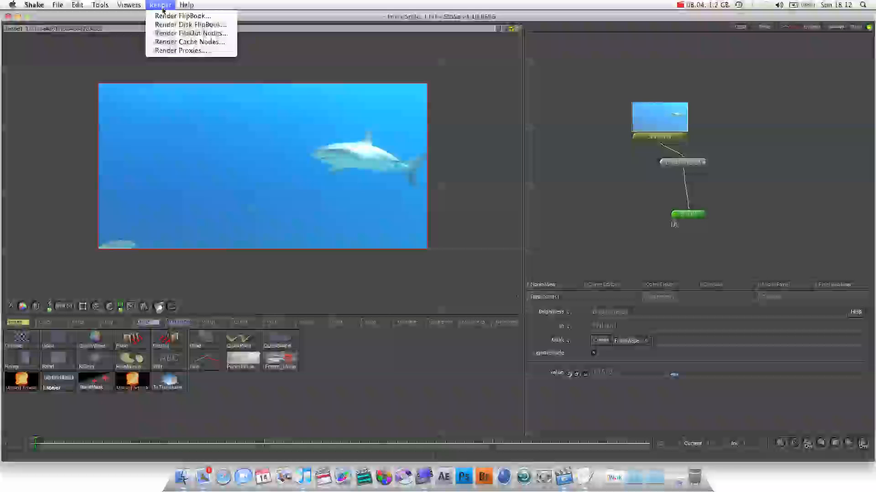
pyautogui.click(182, 15)
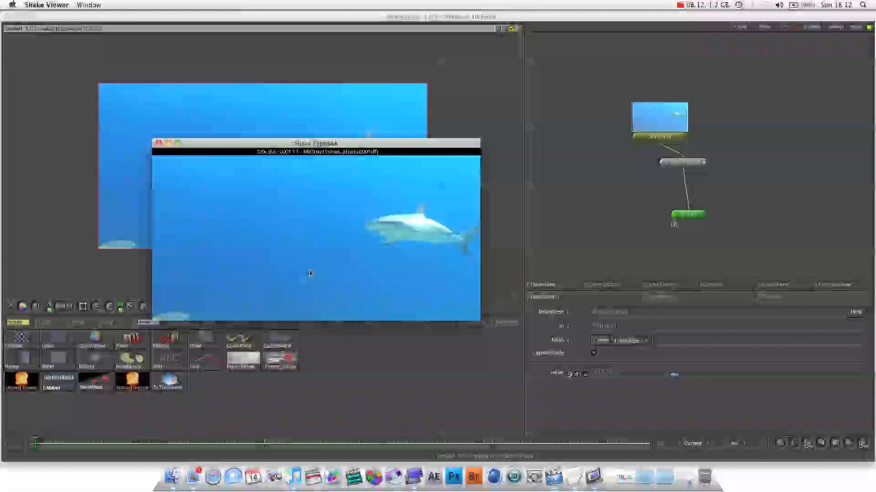
pyautogui.moveTo(232, 236)
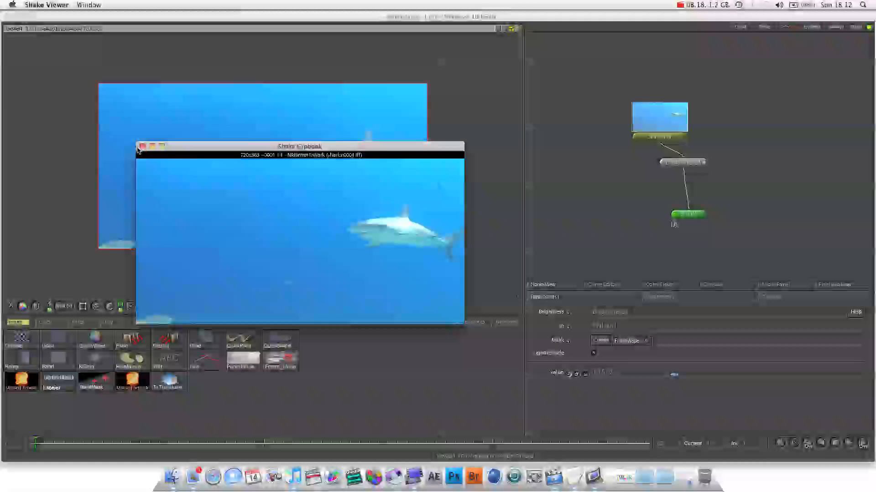
pyautogui.click(161, 5)
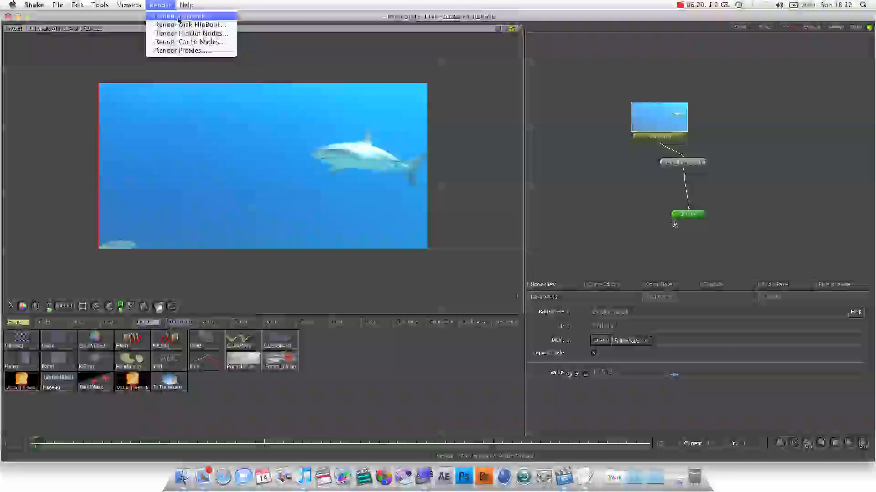
pyautogui.click(190, 15)
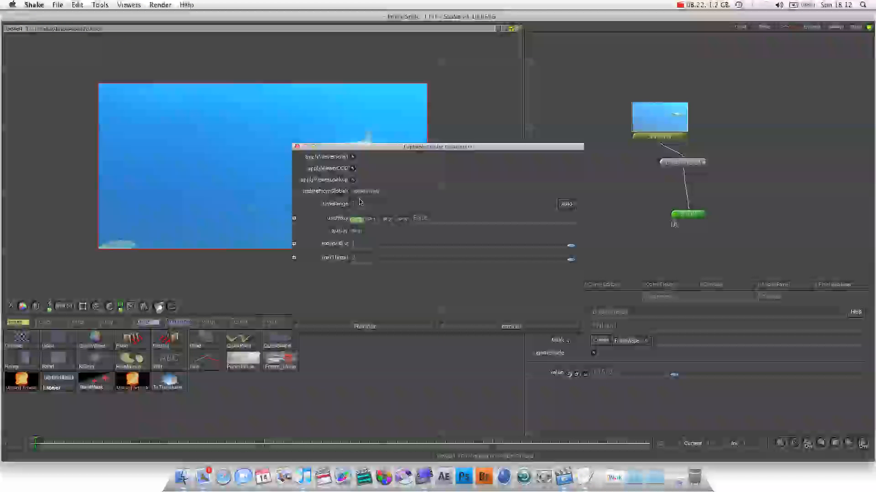
pyautogui.click(452, 203)
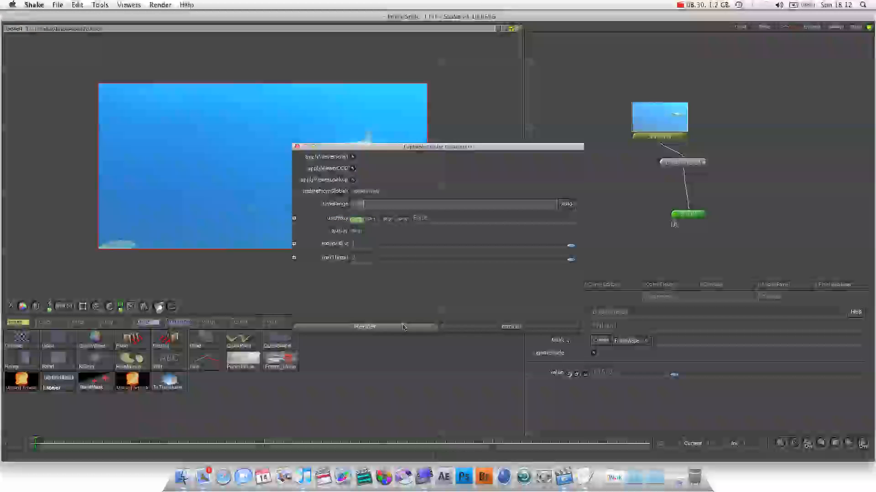
pyautogui.click(365, 327)
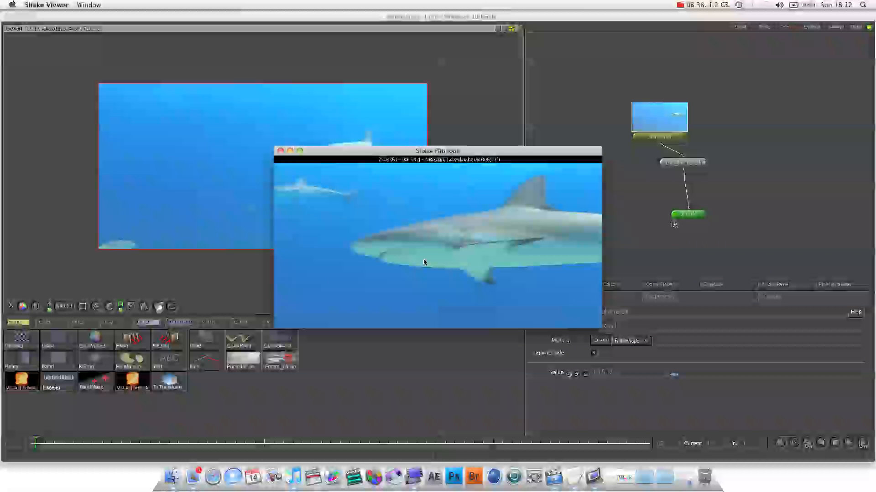
pyautogui.moveTo(335, 183)
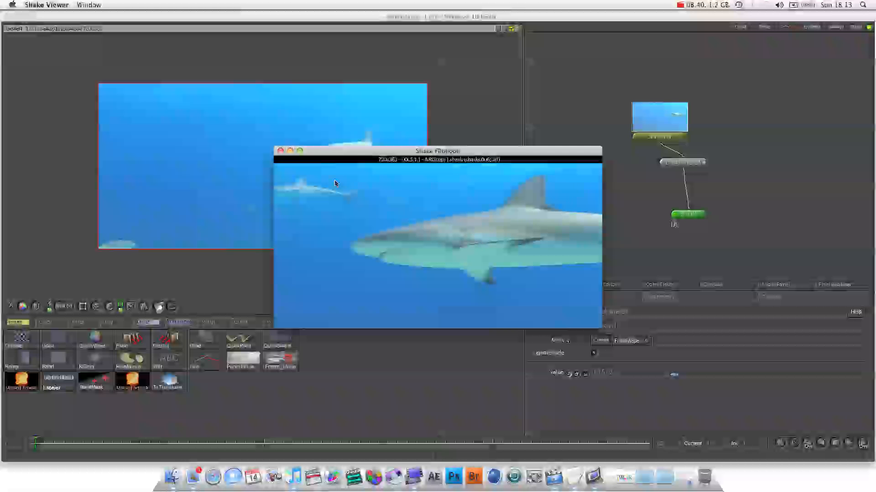
pyautogui.moveTo(413, 235)
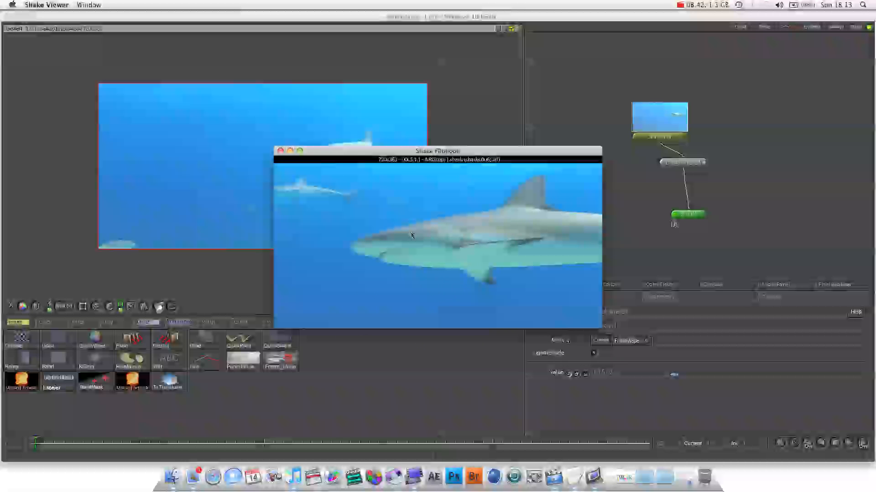
pyautogui.click(282, 150)
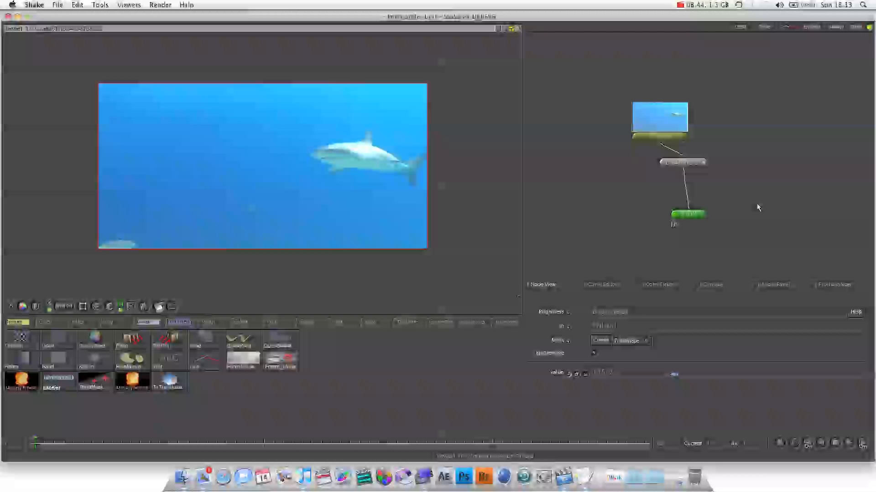
pyautogui.click(161, 5)
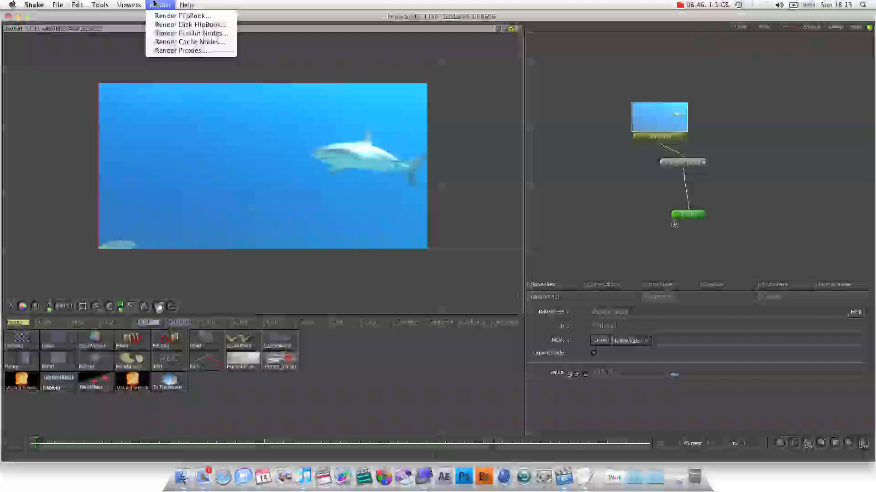
pyautogui.moveTo(190, 33)
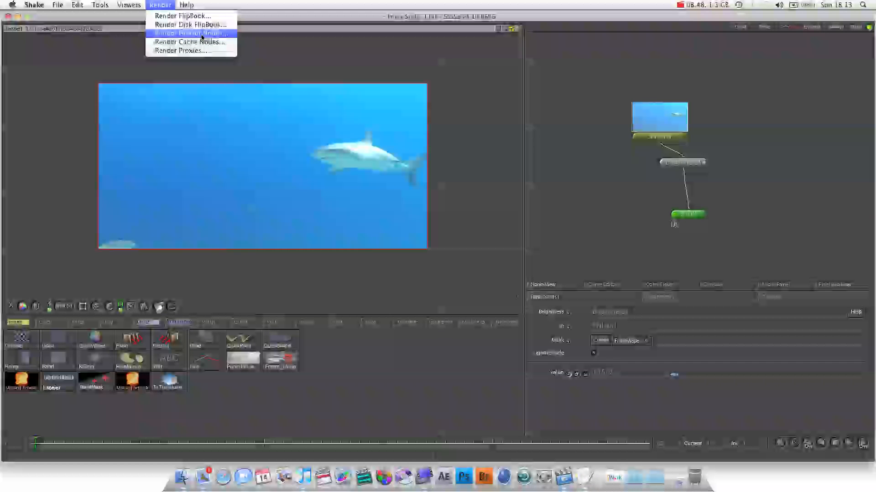
pyautogui.click(189, 33)
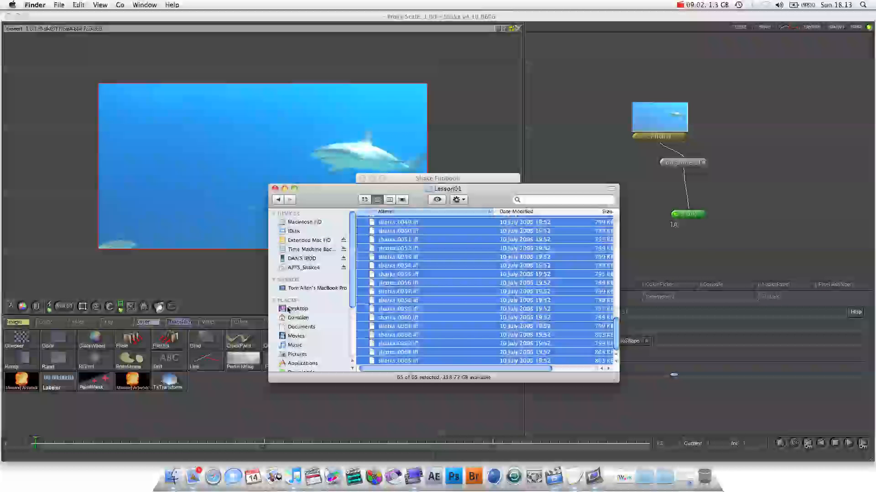
pyautogui.click(297, 309)
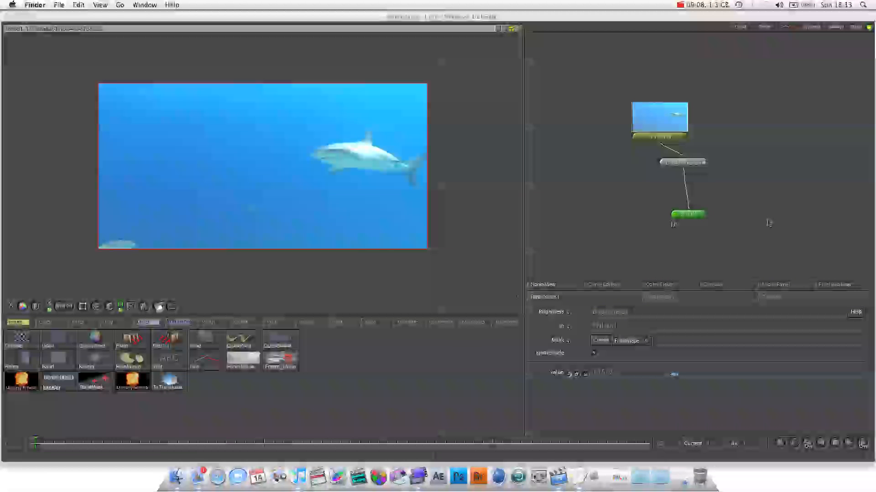
# Set the FileOut format to QuickTime with DVCPRO PAL compression.
pyautogui.click(687, 215)
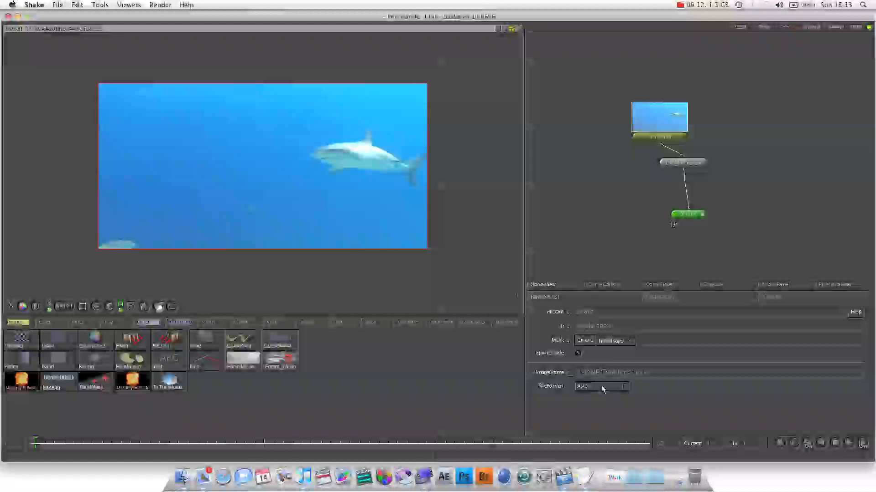
pyautogui.click(601, 387)
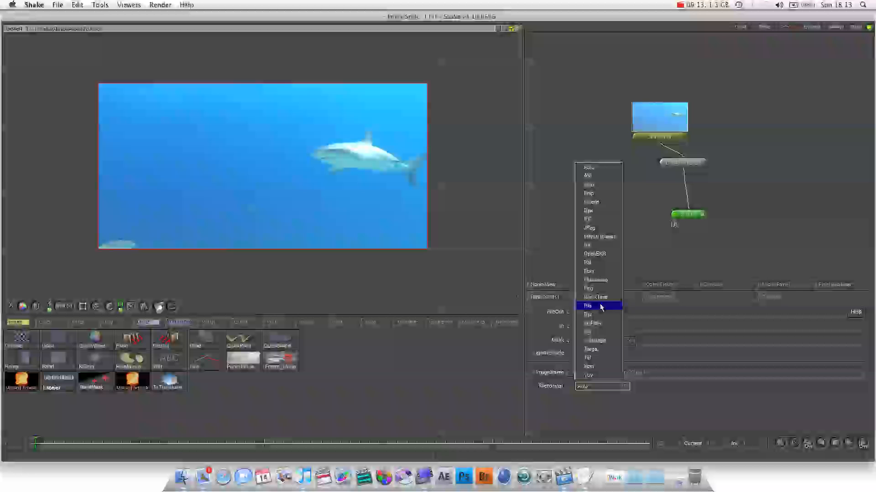
pyautogui.moveTo(598, 349)
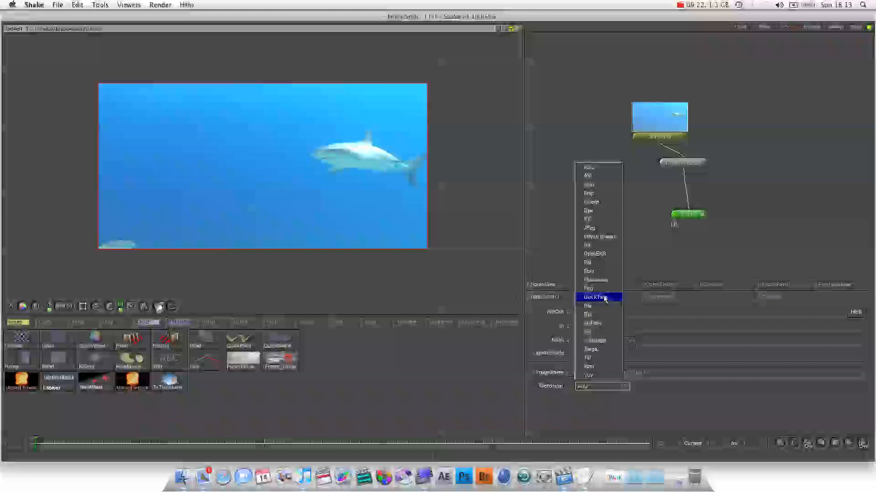
pyautogui.click(599, 297)
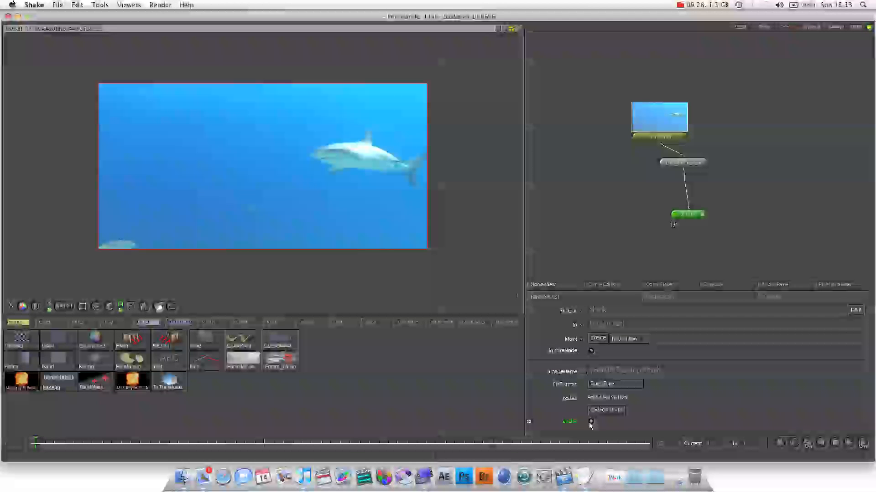
pyautogui.click(605, 409)
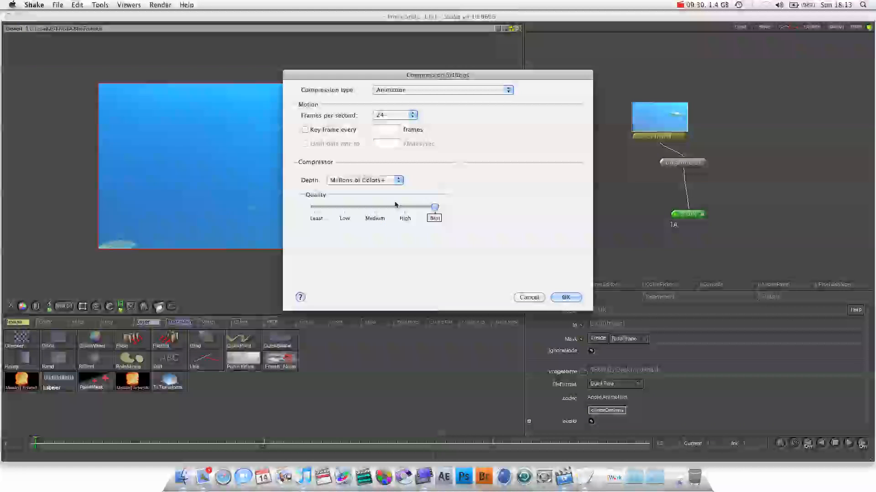
pyautogui.moveTo(371, 194)
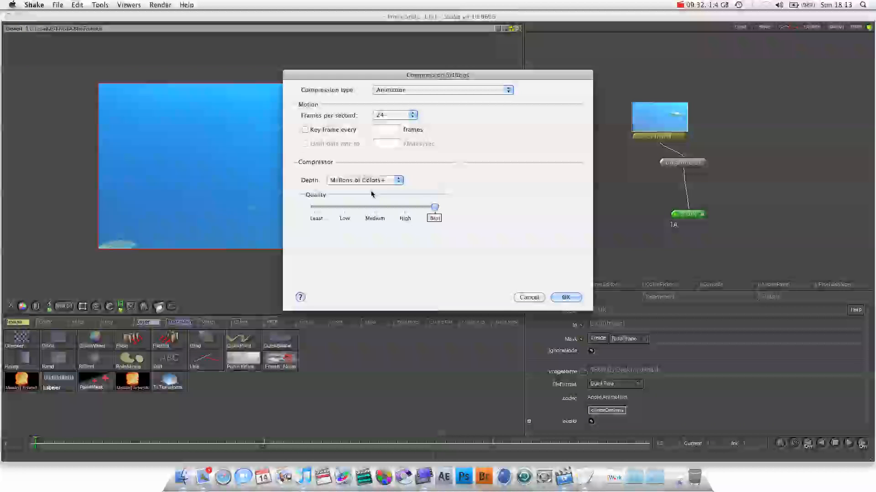
pyautogui.click(441, 90)
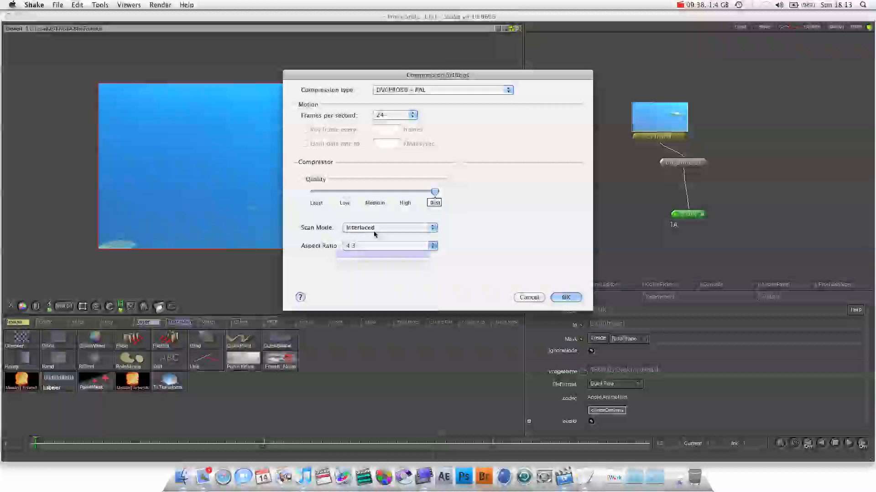
pyautogui.click(565, 297)
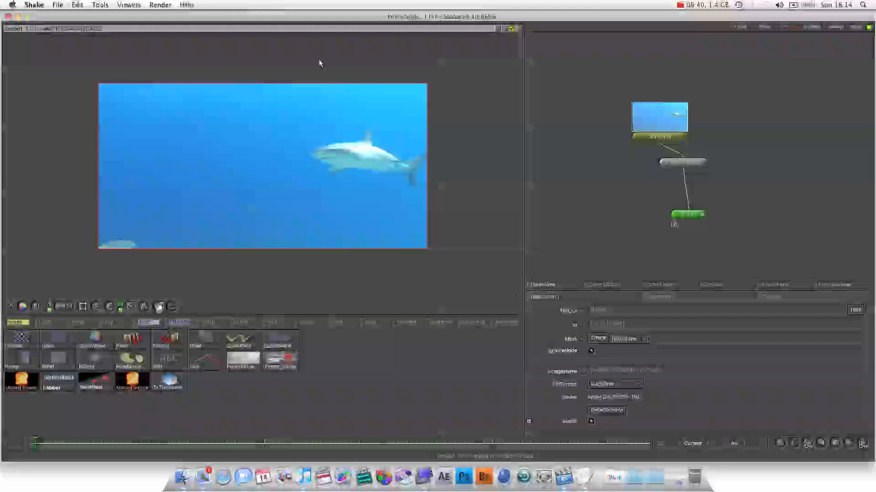
pyautogui.click(160, 5)
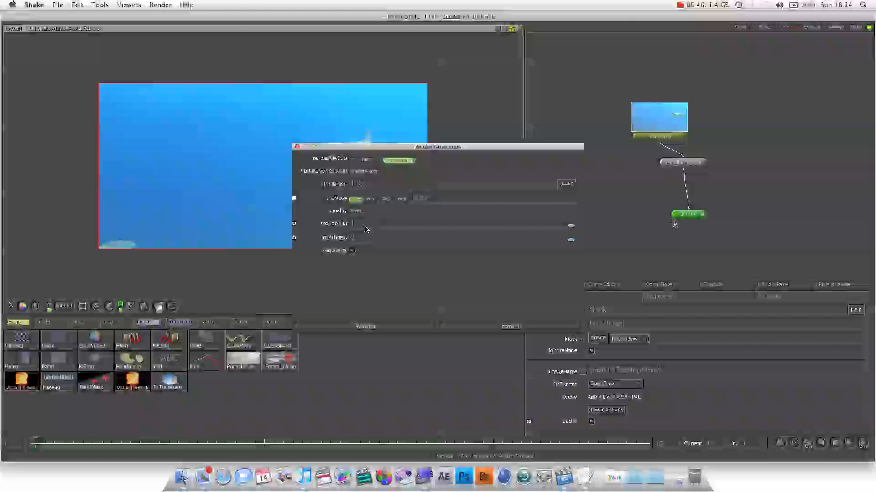
# Render the FileOut node to write the shark movie, then look for it on the Desktop.
pyautogui.click(360, 223)
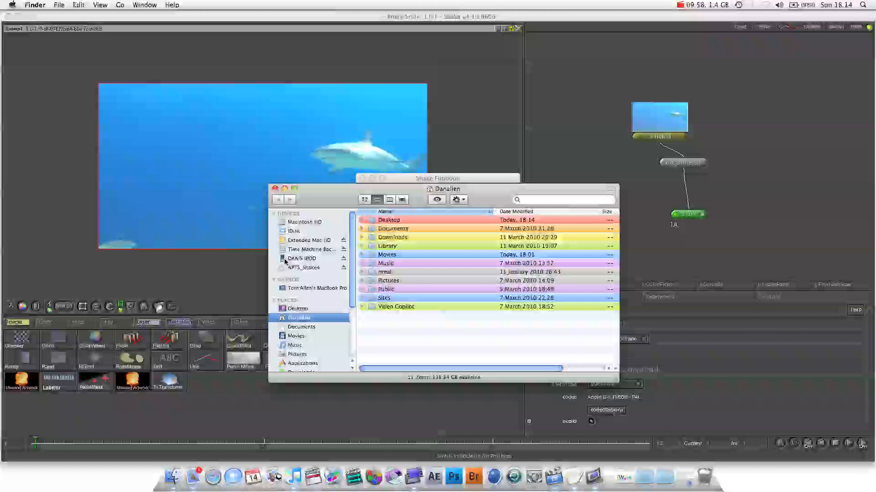
pyautogui.click(298, 309)
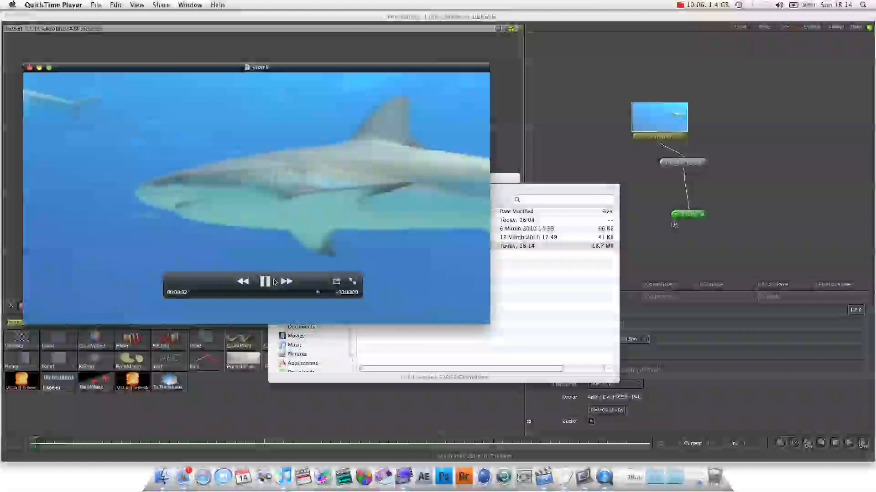
# Pause the rendered shark movie in QuickTime Player before closing the player and Finder window.
pyautogui.click(265, 281)
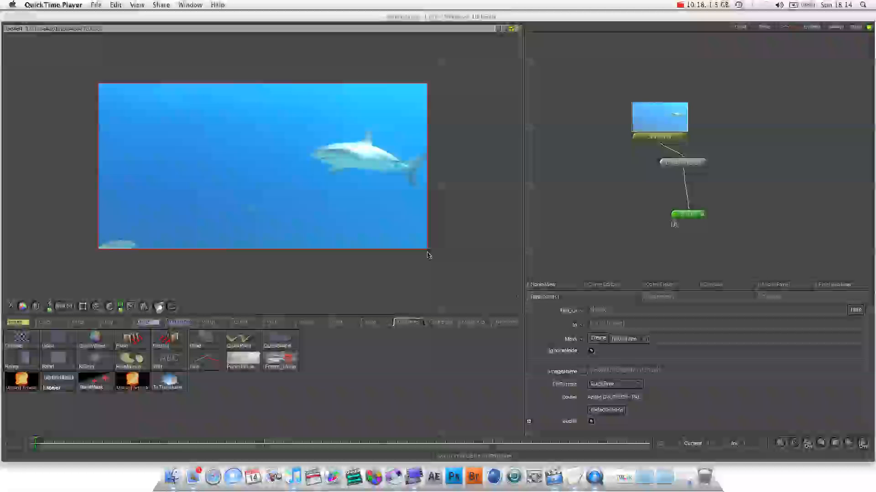
pyautogui.moveTo(408, 229)
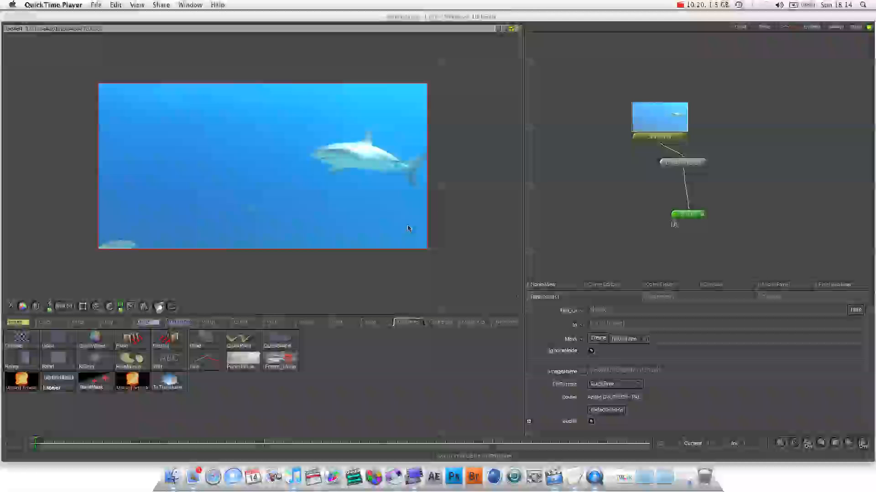
pyautogui.moveTo(378, 271)
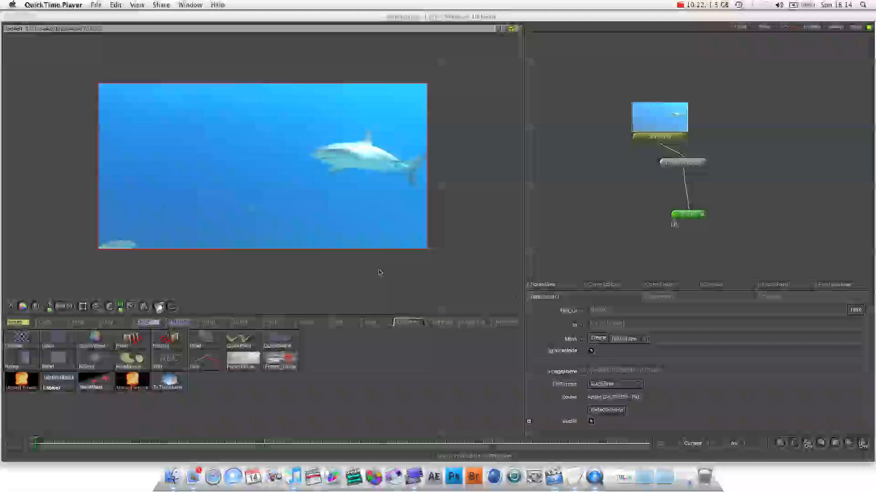